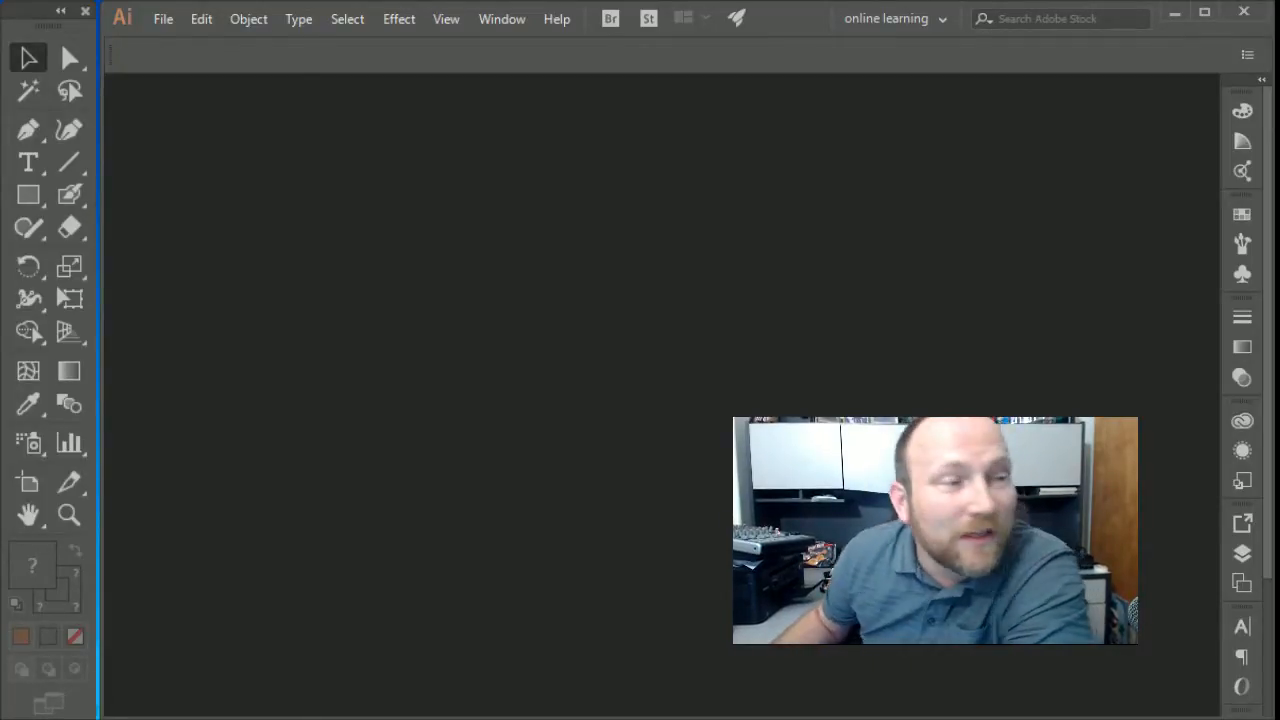
pyautogui.moveTo(696, 124)
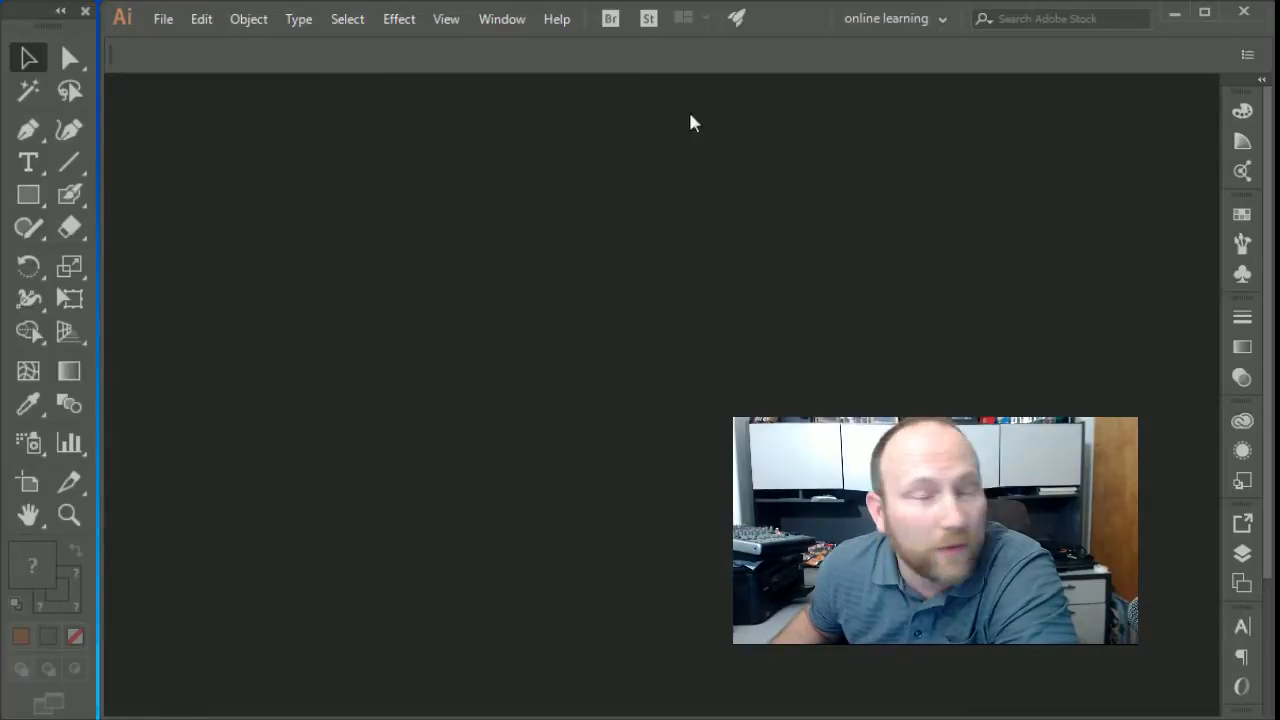
# - Create a new document from the iMac 27 preset, 2560 × 1440 px with one artboard
pyautogui.click(164, 18)
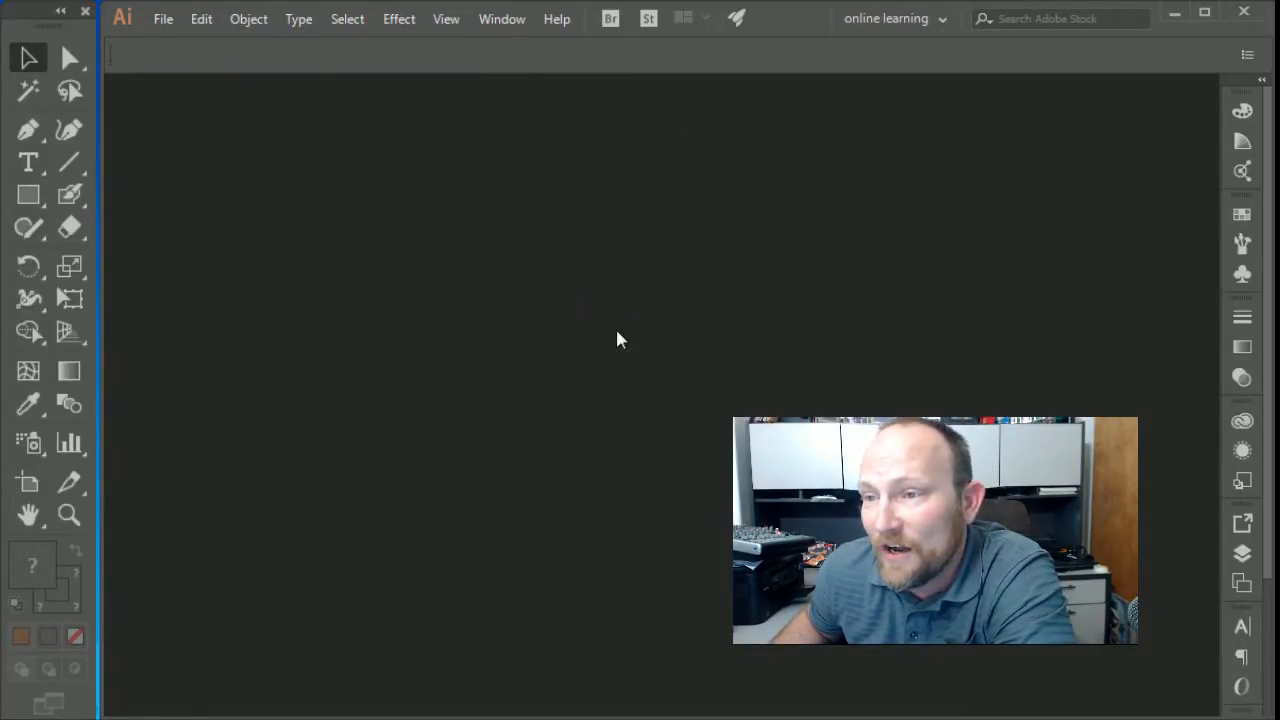
pyautogui.click(164, 18)
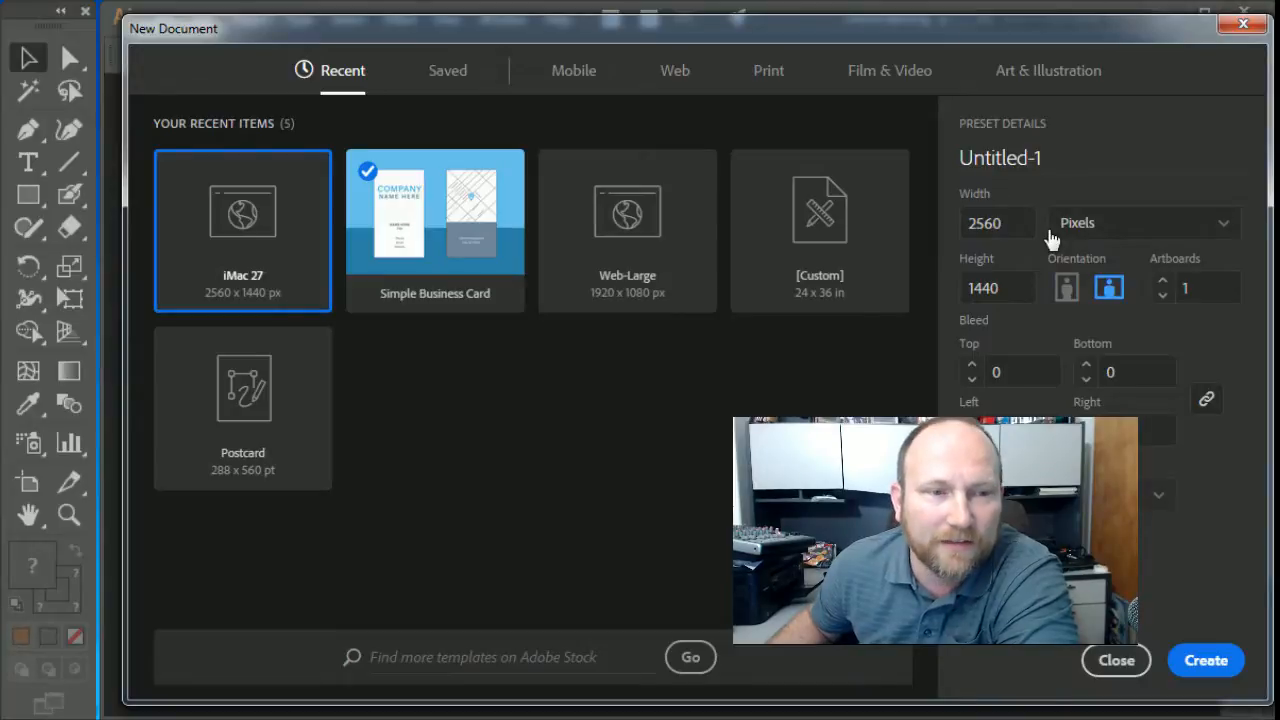
pyautogui.moveTo(1040, 320)
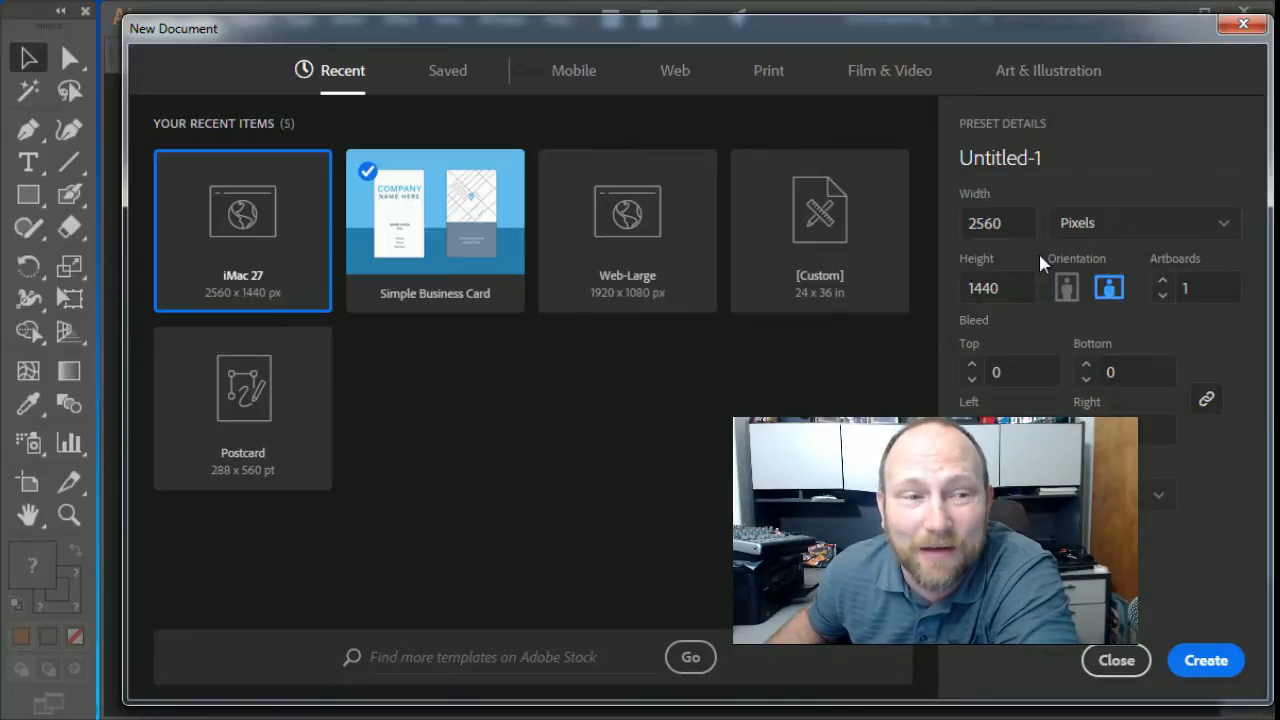
pyautogui.click(996, 288)
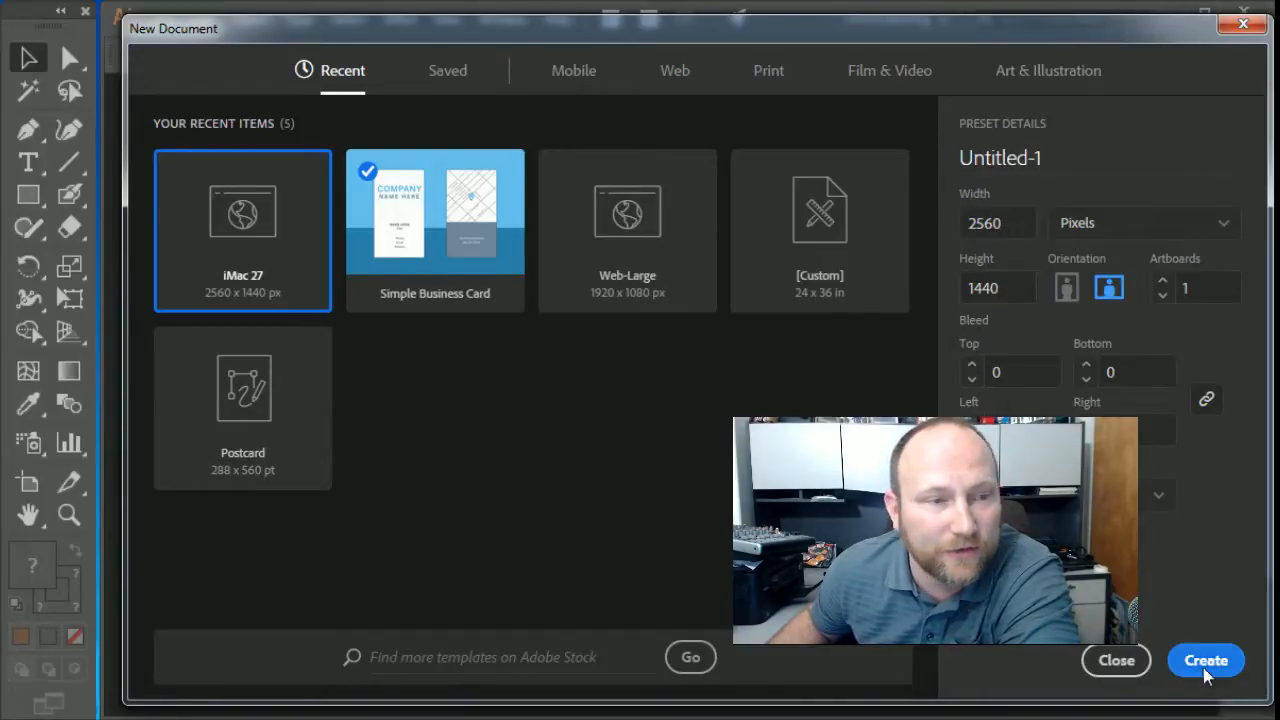
pyautogui.click(1204, 660)
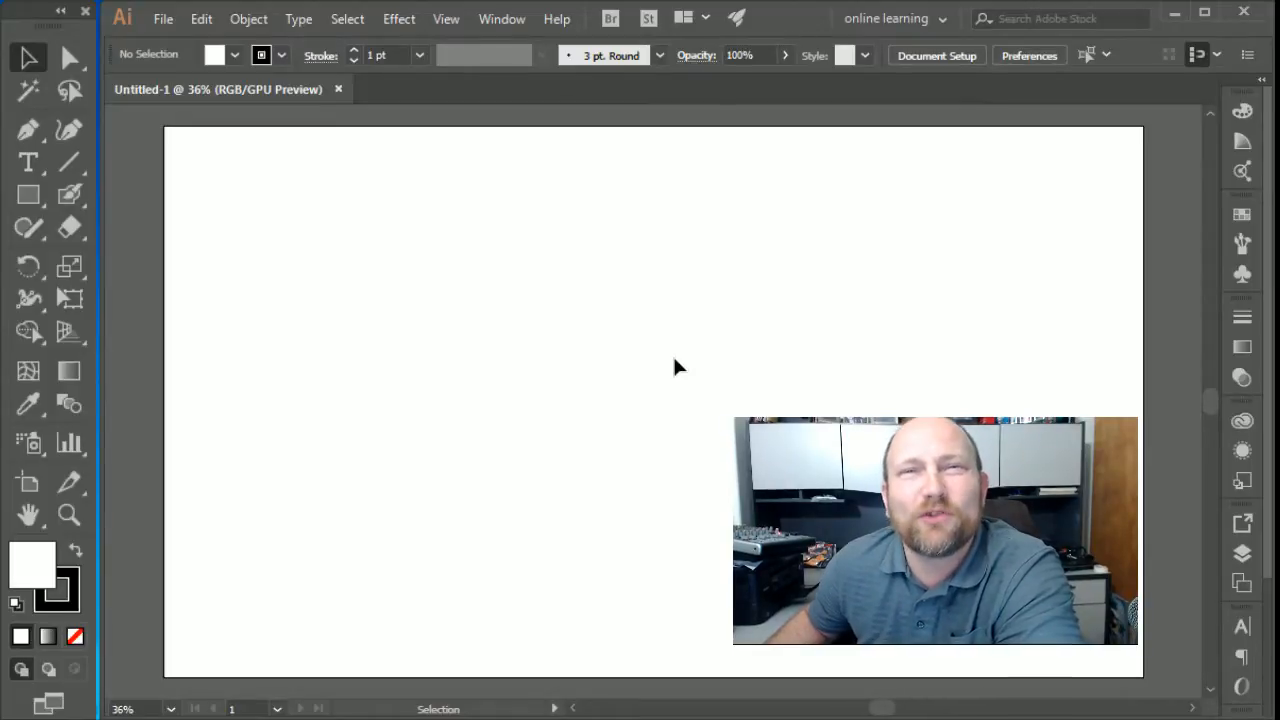
pyautogui.moveTo(610, 130)
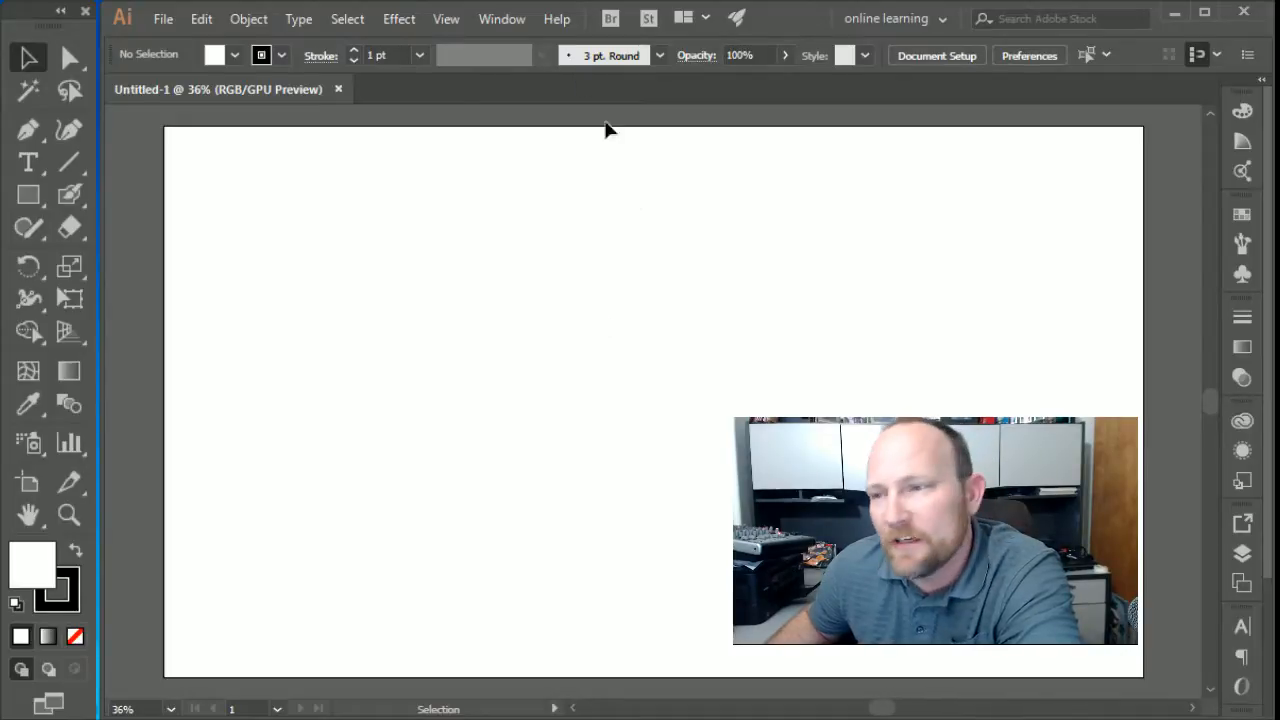
pyautogui.moveTo(136, 140)
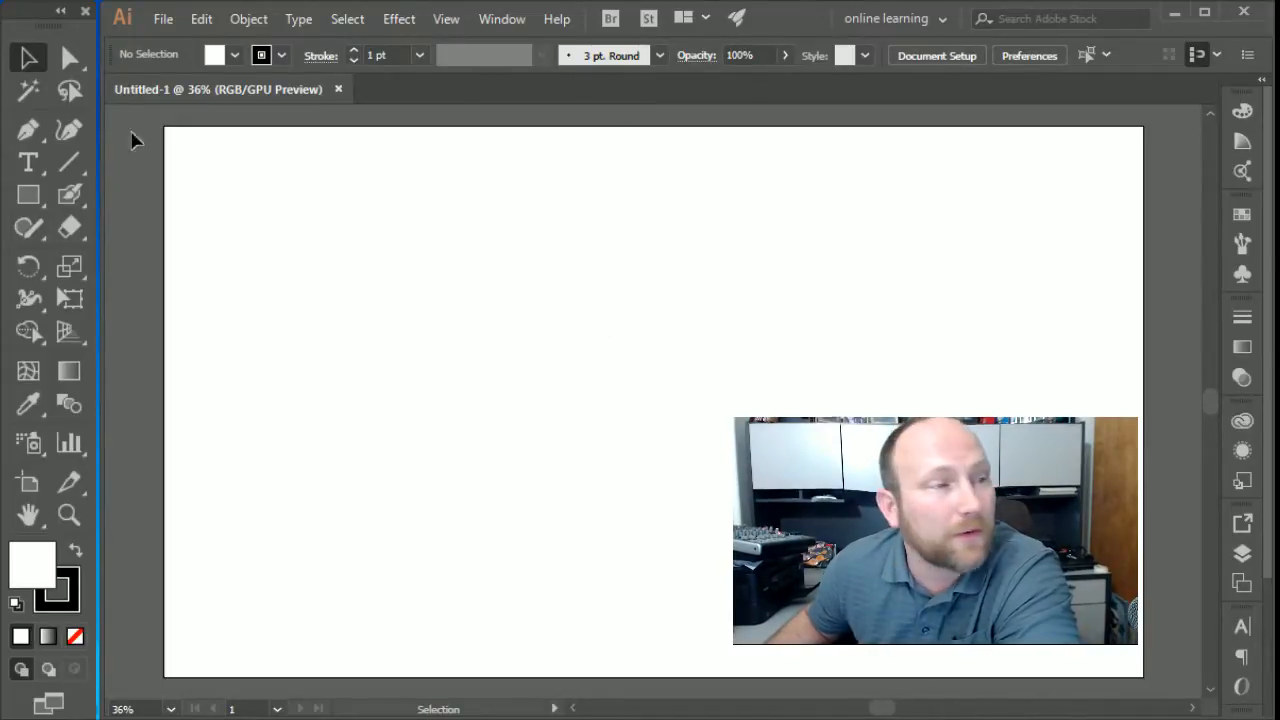
# - Place restaurant-691397.jpg from Creative Cloud Files > clipmask as a linked image
pyautogui.click(162, 18)
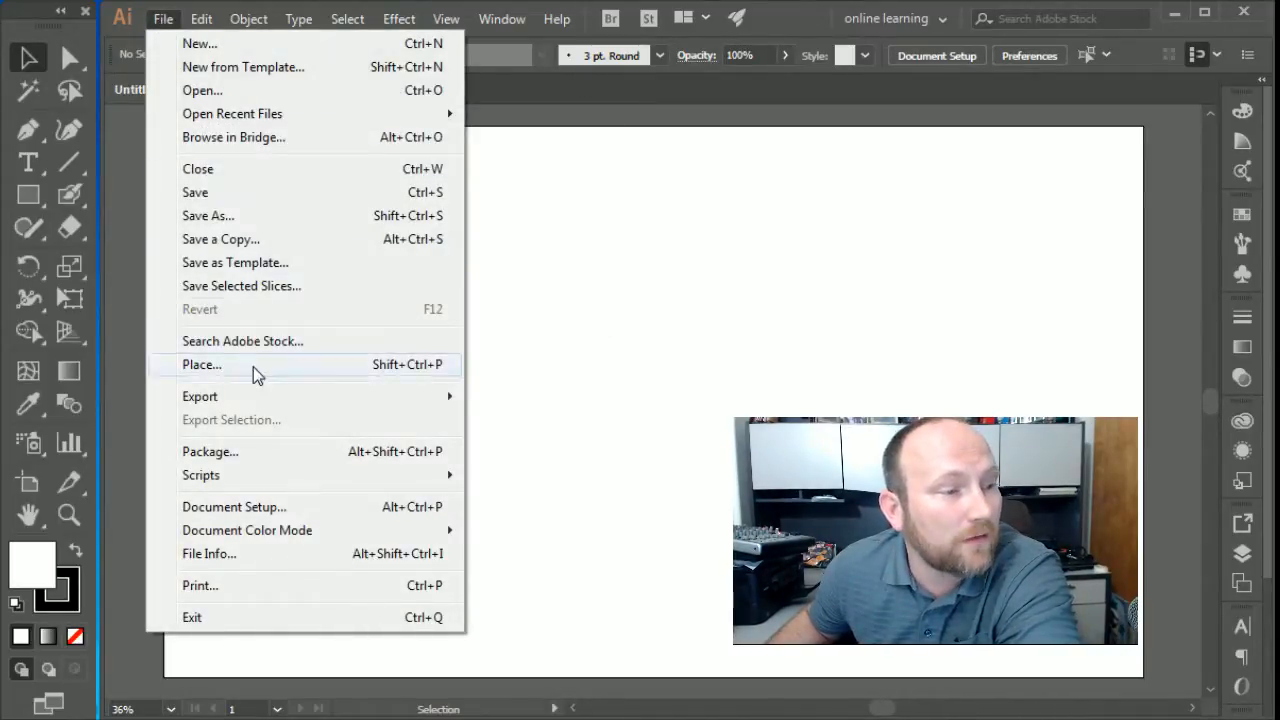
pyautogui.click(202, 364)
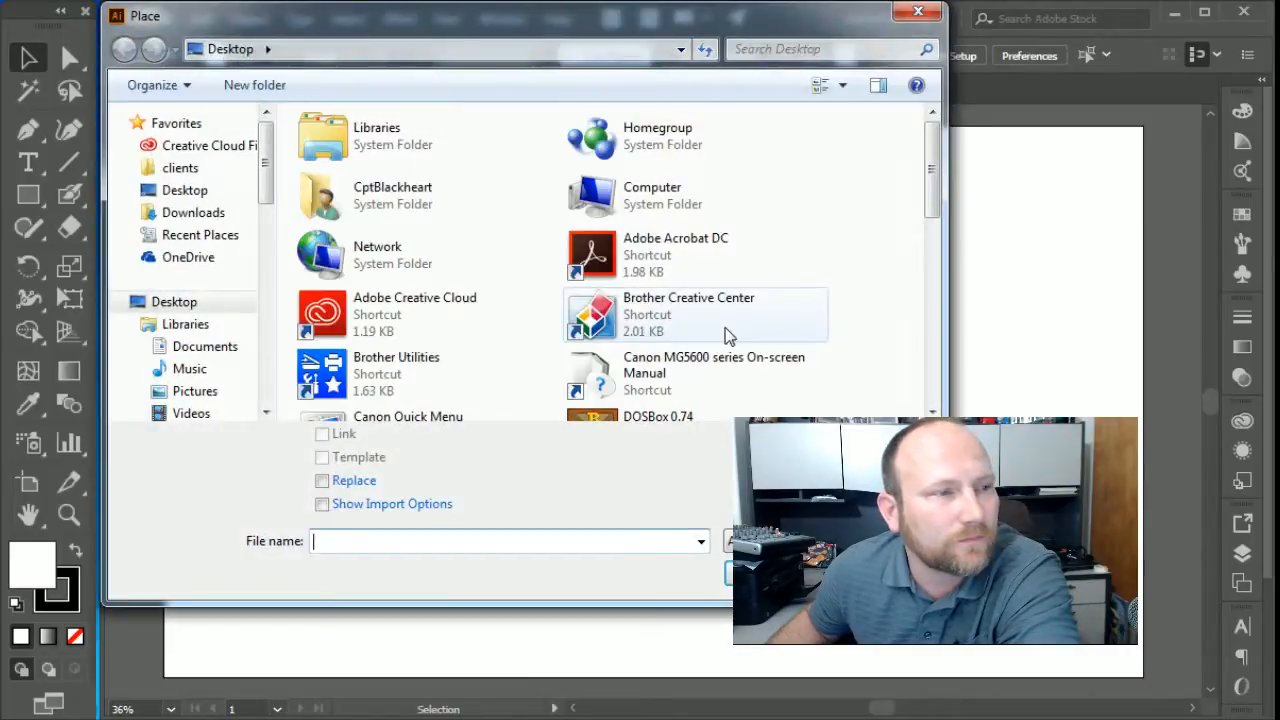
pyautogui.click(210, 380)
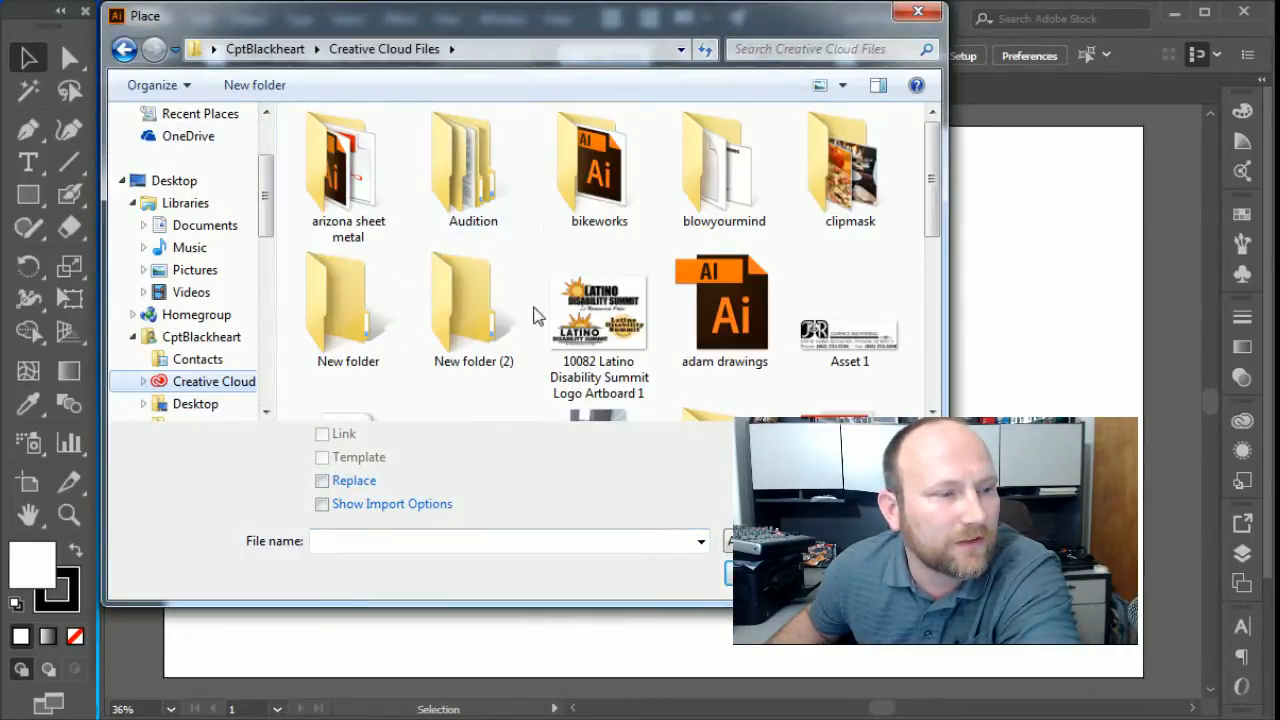
pyautogui.doubleClick(848, 170)
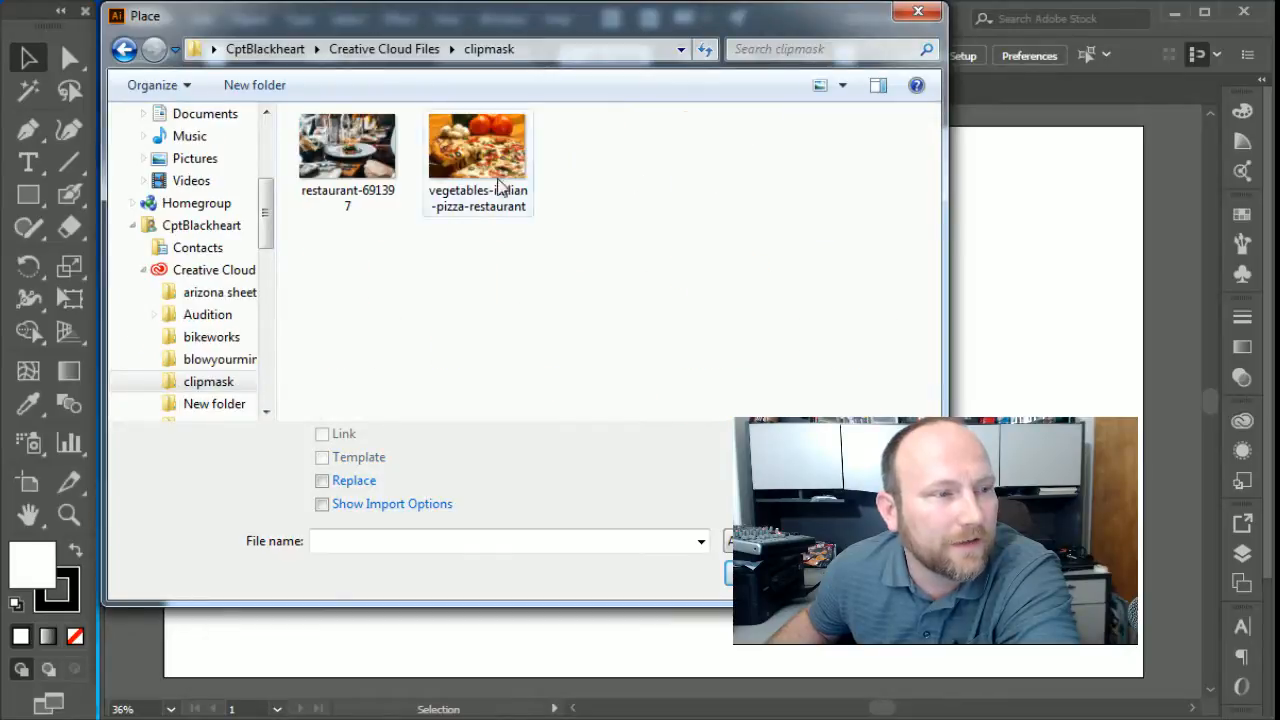
pyautogui.click(476, 144)
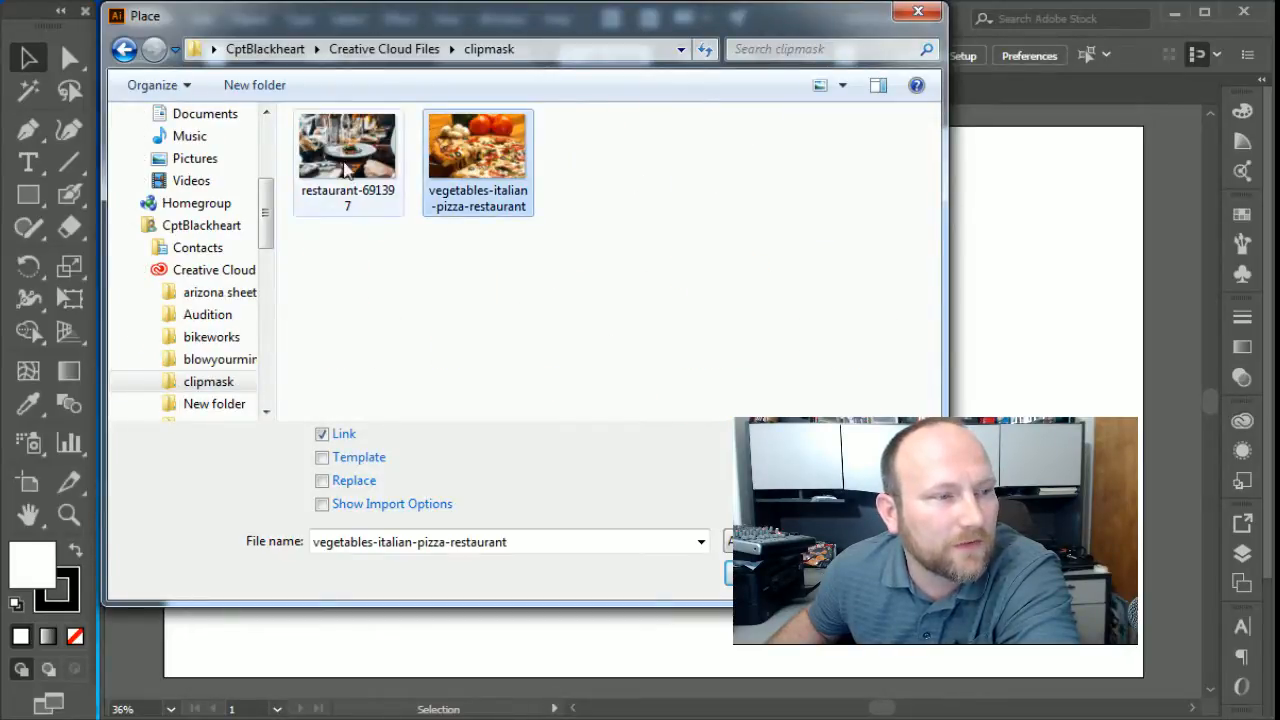
pyautogui.click(730, 570)
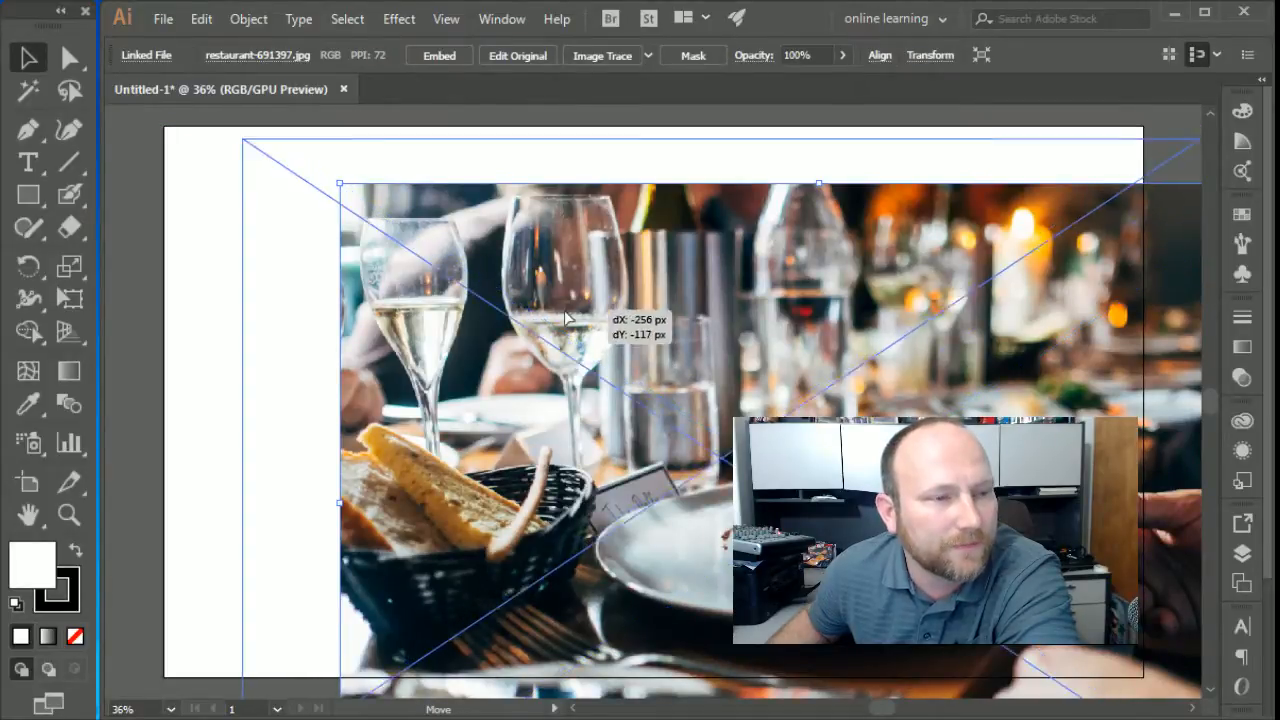
# - Drop the linked restaurant photo onto the artboard's upper middle at a reduced size
pyautogui.moveTo(564, 318); pyautogui.dragTo(564, 298)
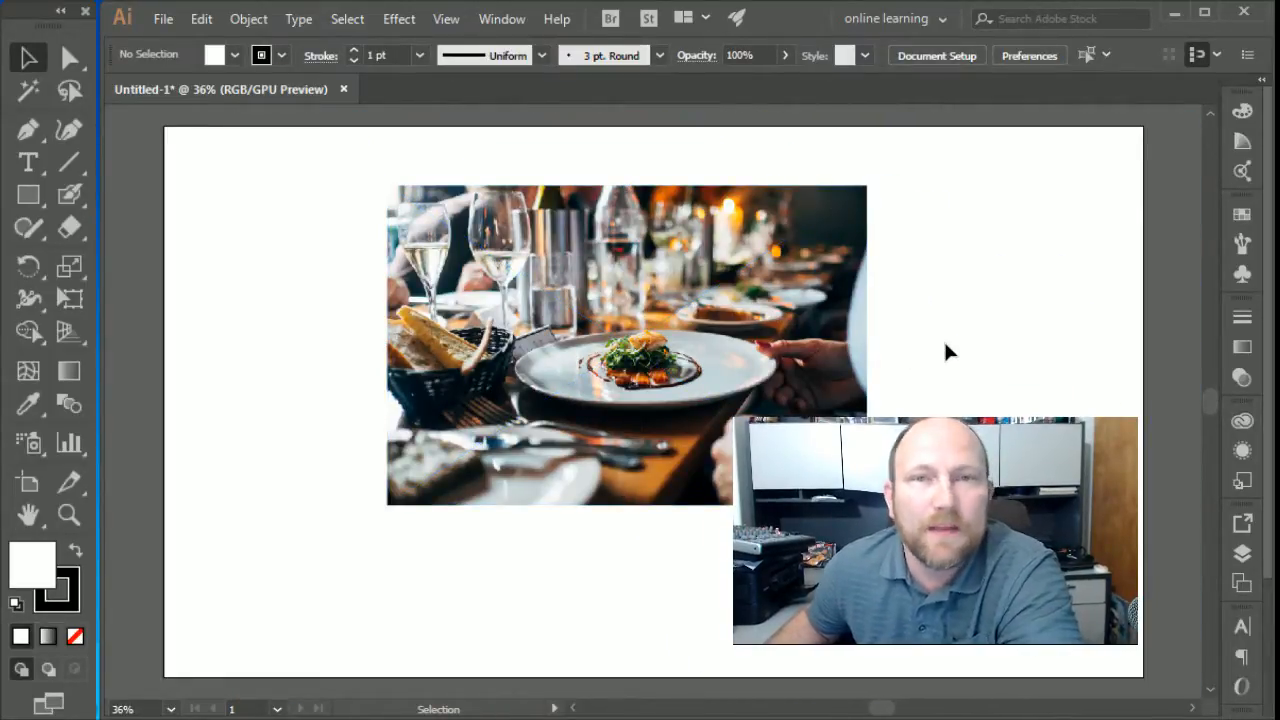
pyautogui.moveTo(948, 348)
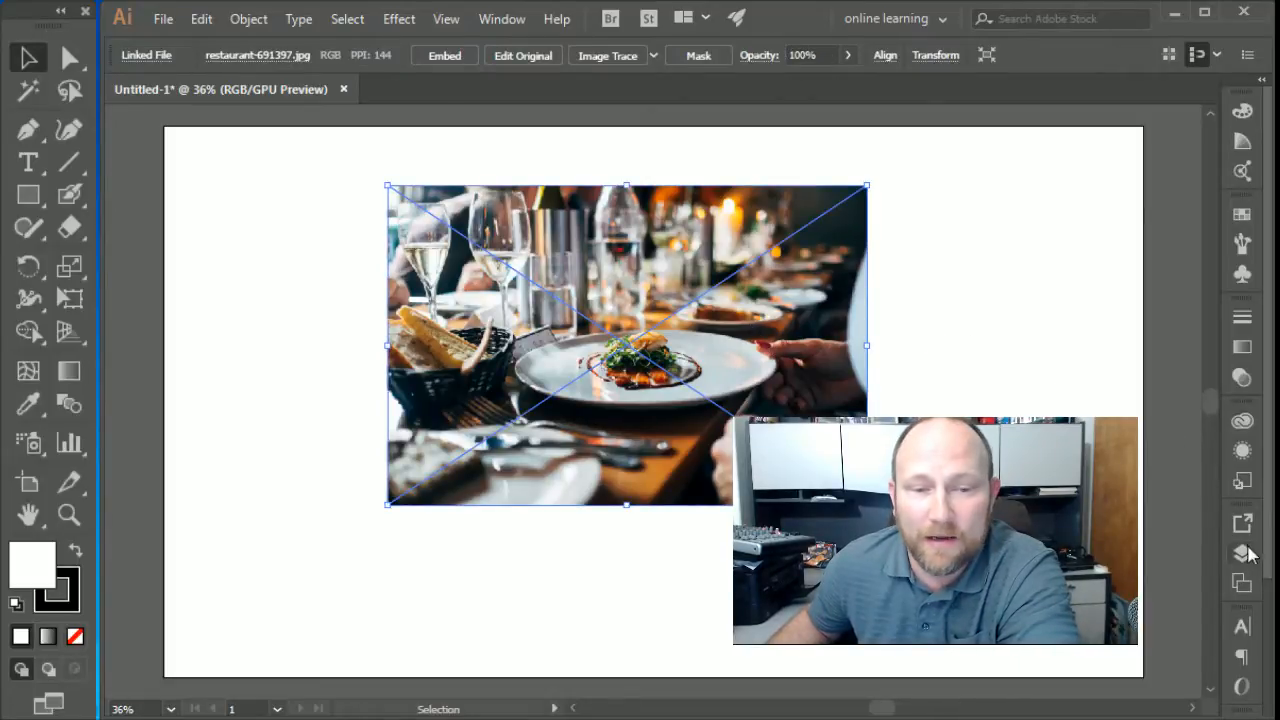
# - Show the Layers panel, expand Layer 1 and select the linked photo inside it
pyautogui.click(1242, 552)
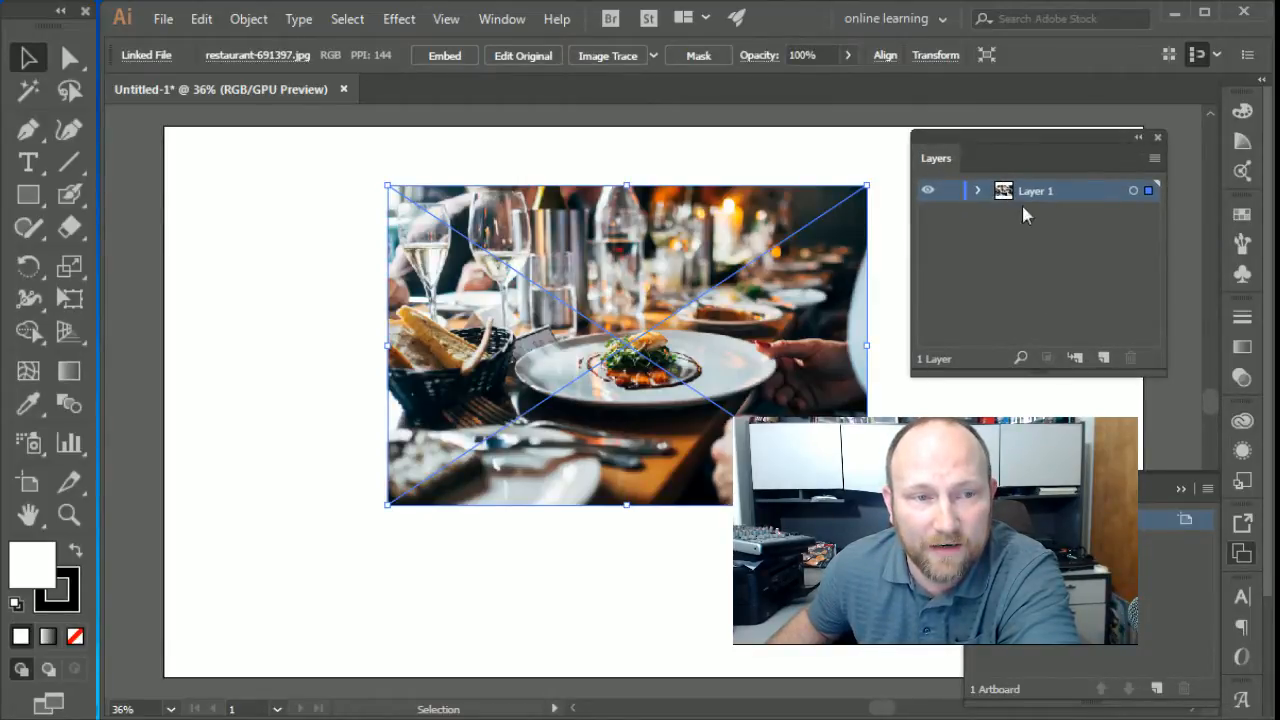
pyautogui.click(978, 190)
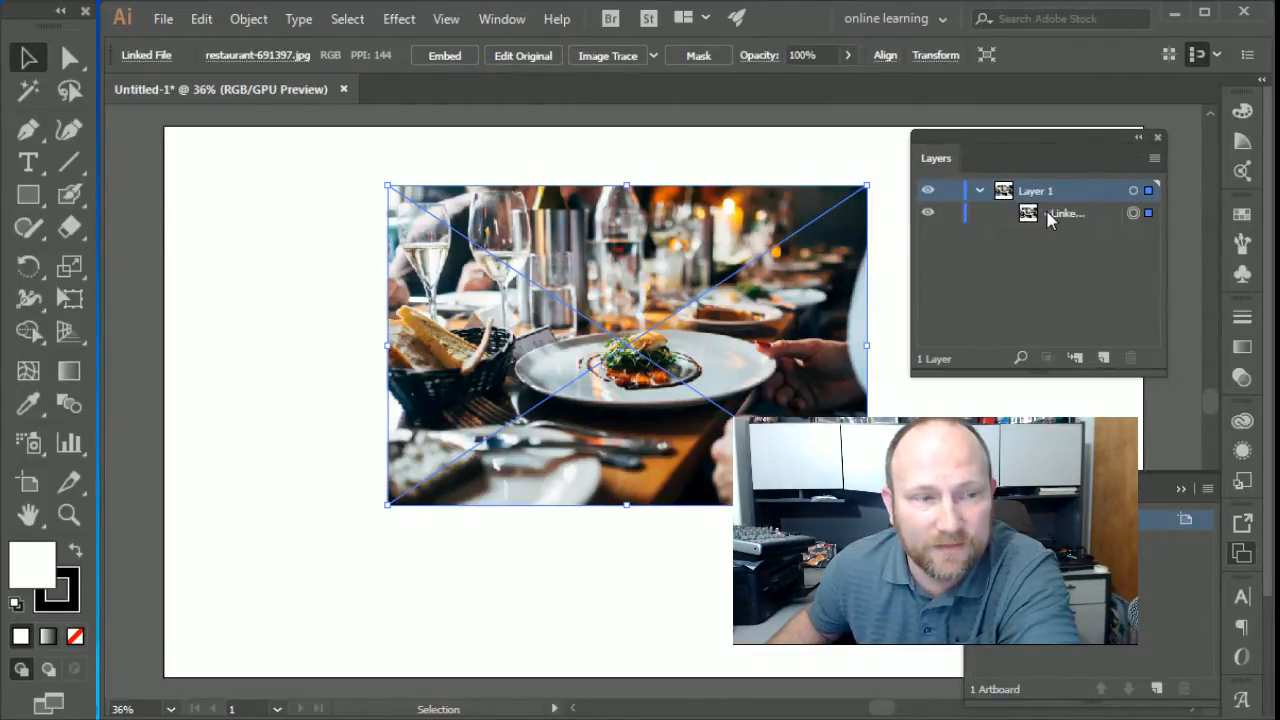
pyautogui.click(1066, 212)
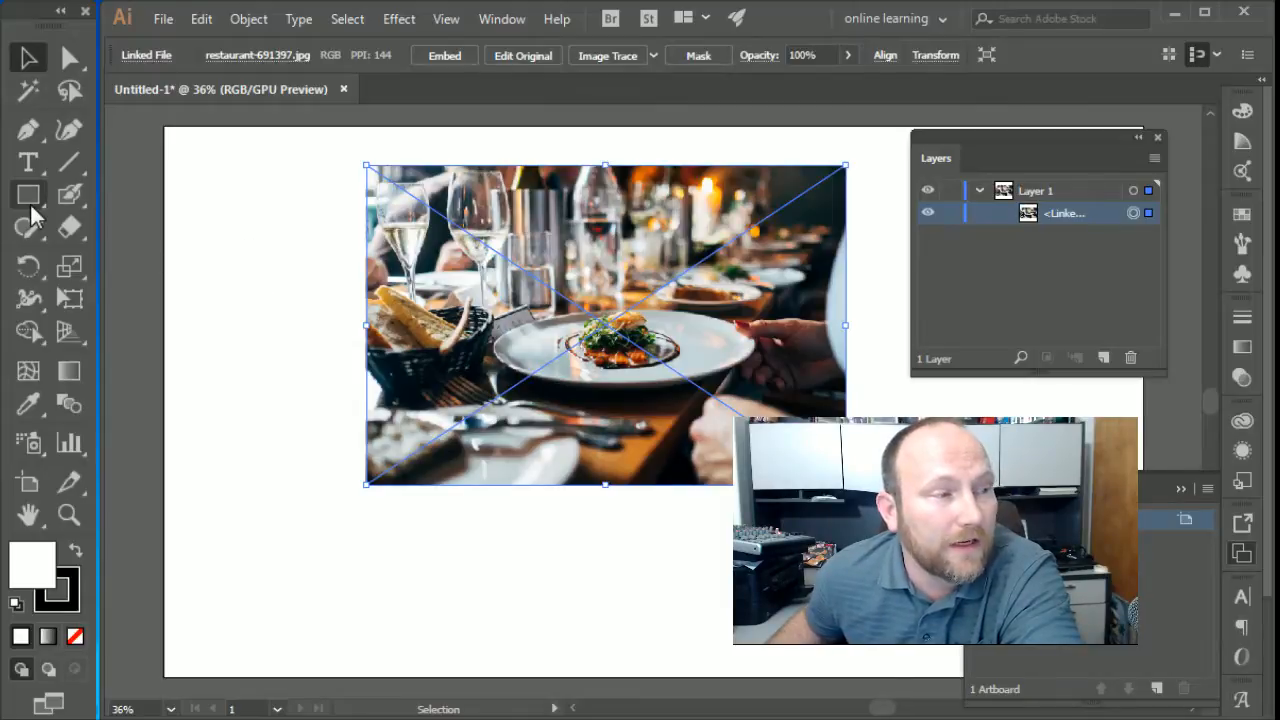
pyautogui.moveTo(28, 194)
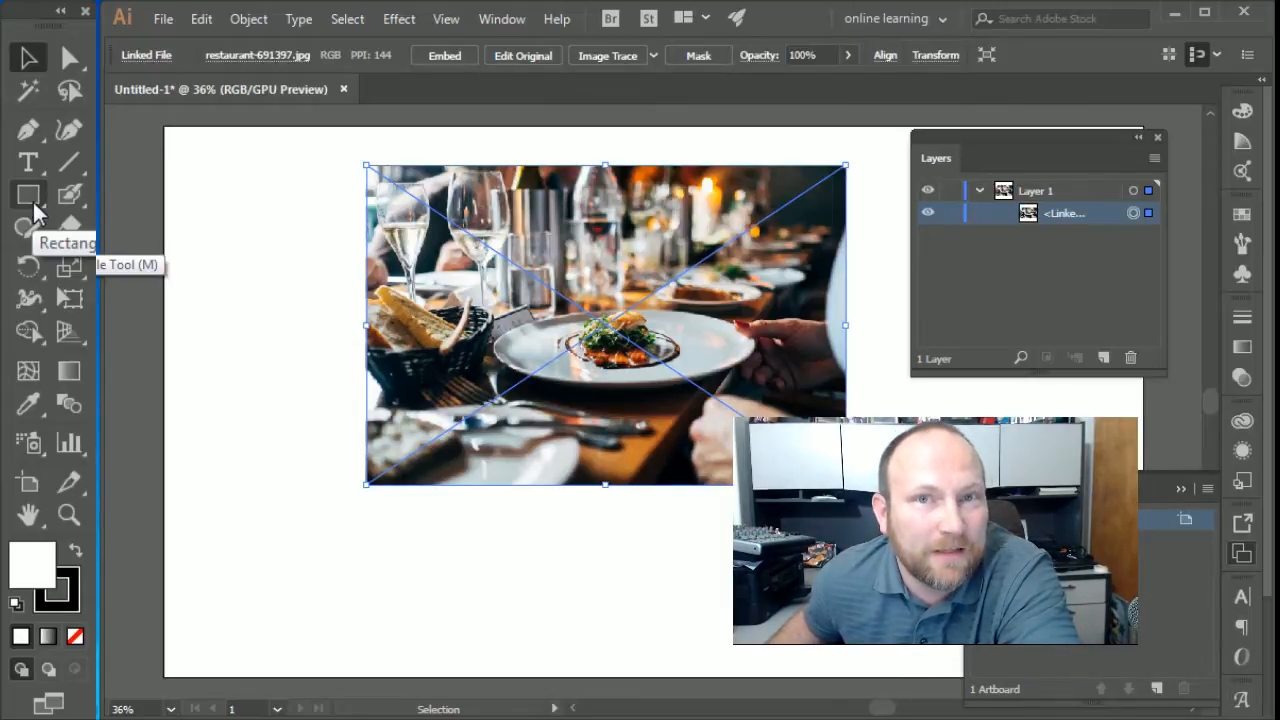
# - Draw an unfilled ellipse over the plate and select it together with the photo in Layer 1
pyautogui.click(28, 194)
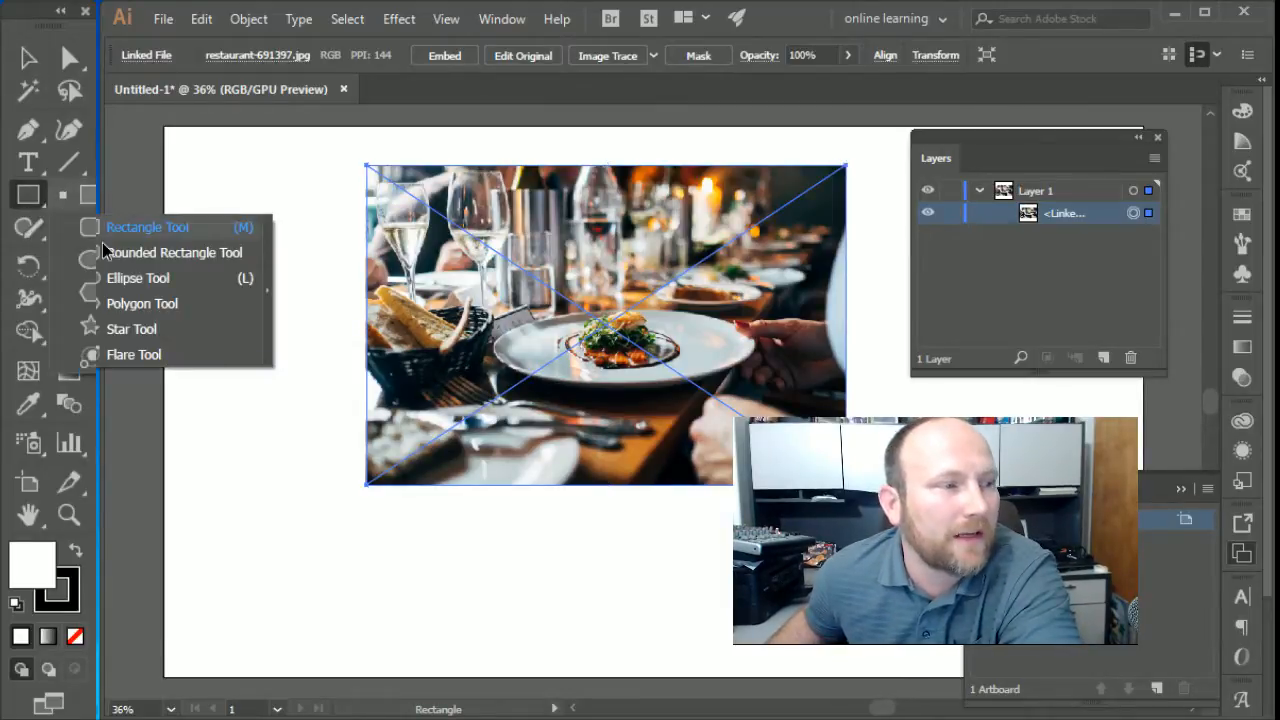
pyautogui.click(138, 278)
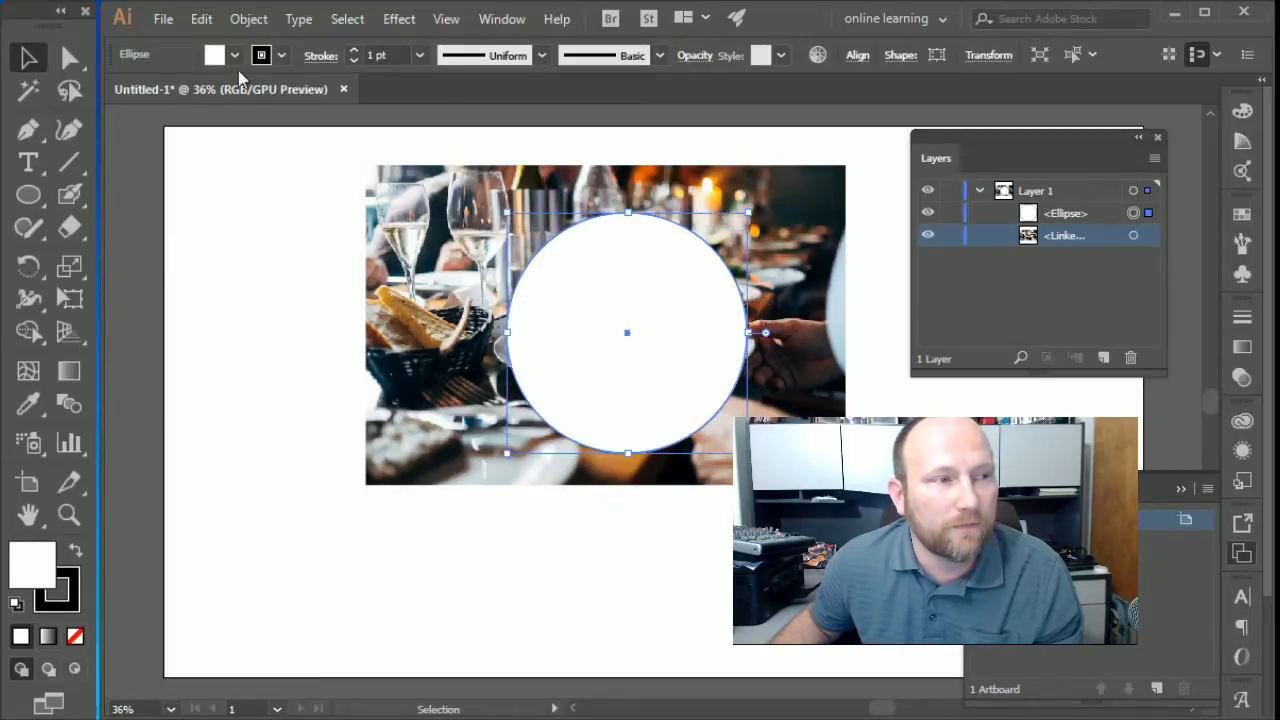
pyautogui.click(20, 20)
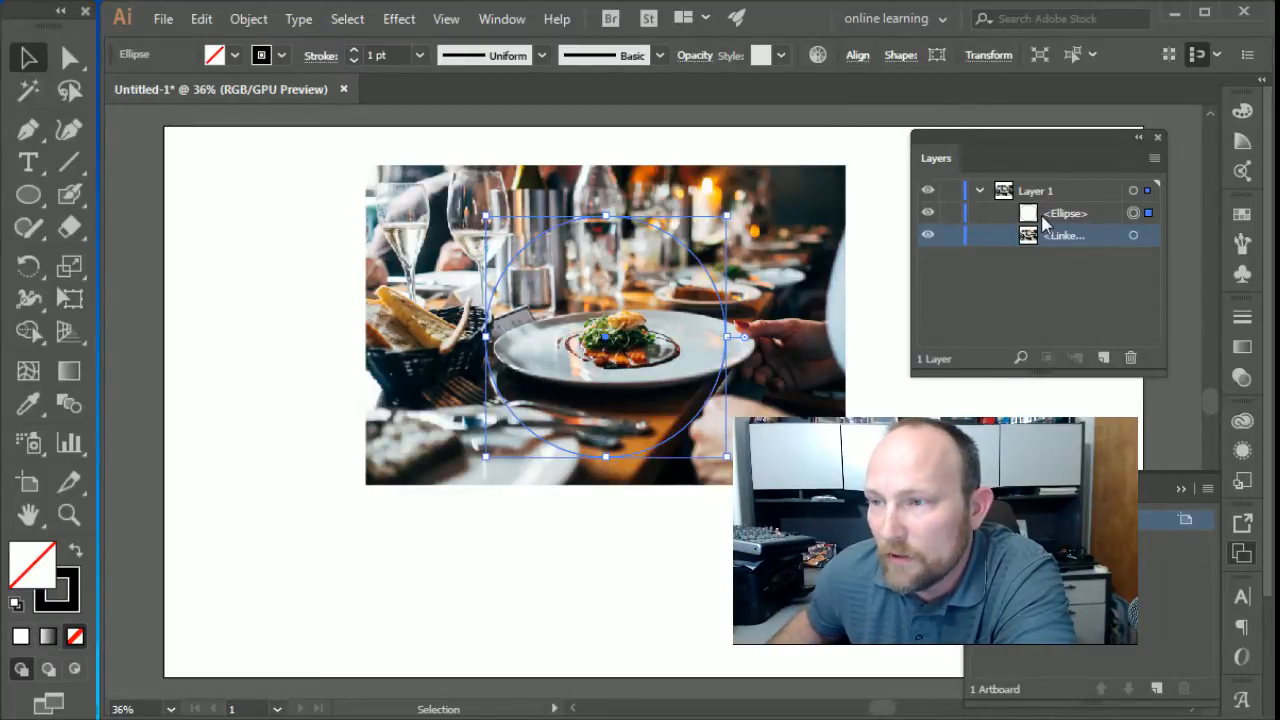
pyautogui.click(1064, 212)
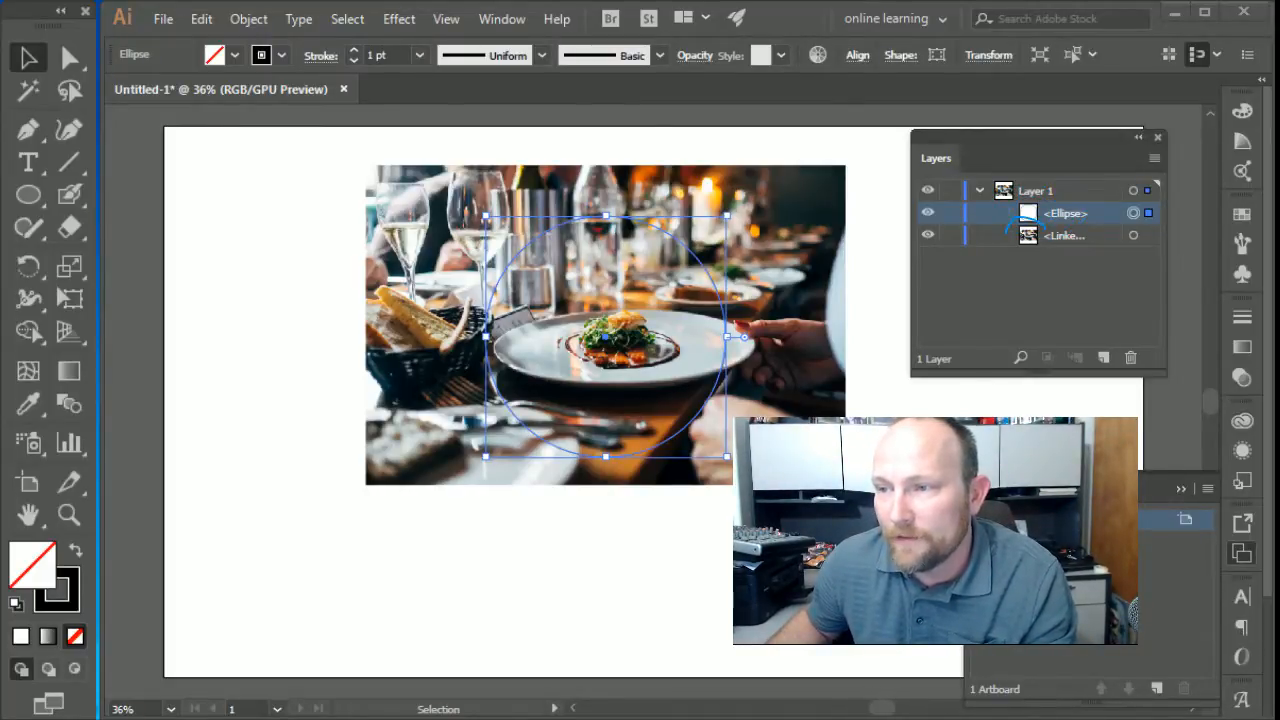
pyautogui.click(1028, 236)
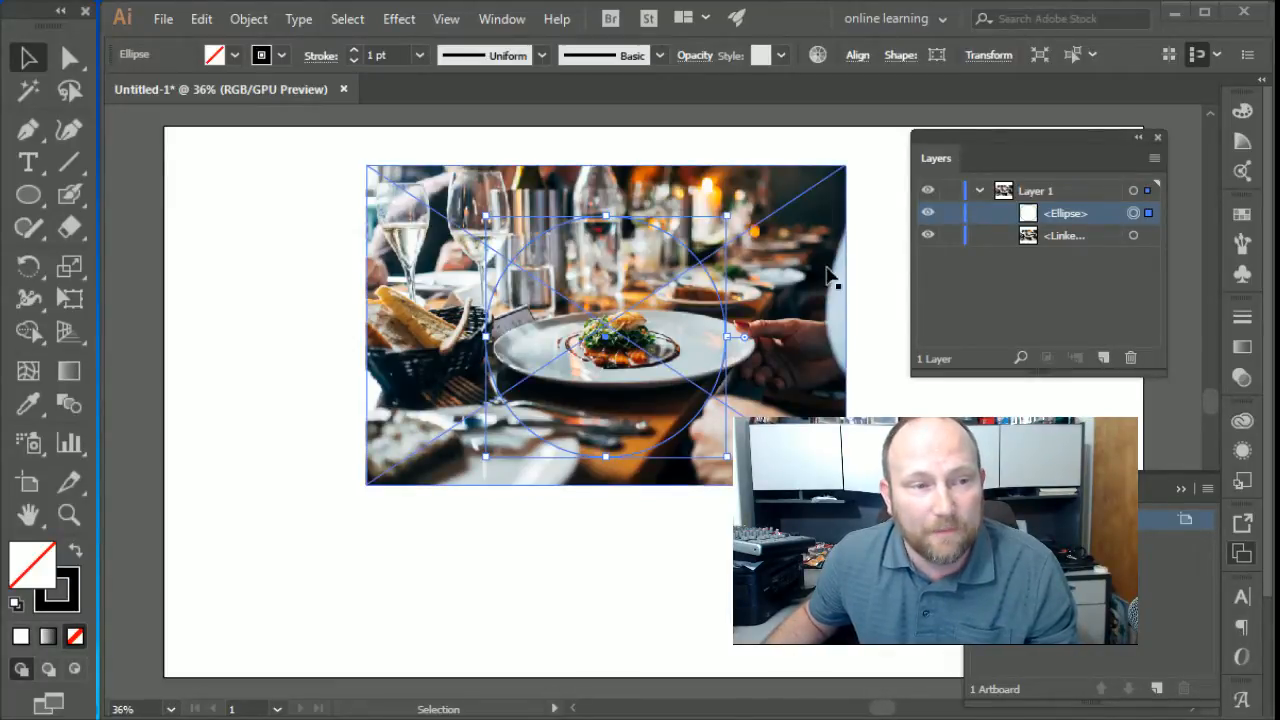
pyautogui.moveTo(370, 176)
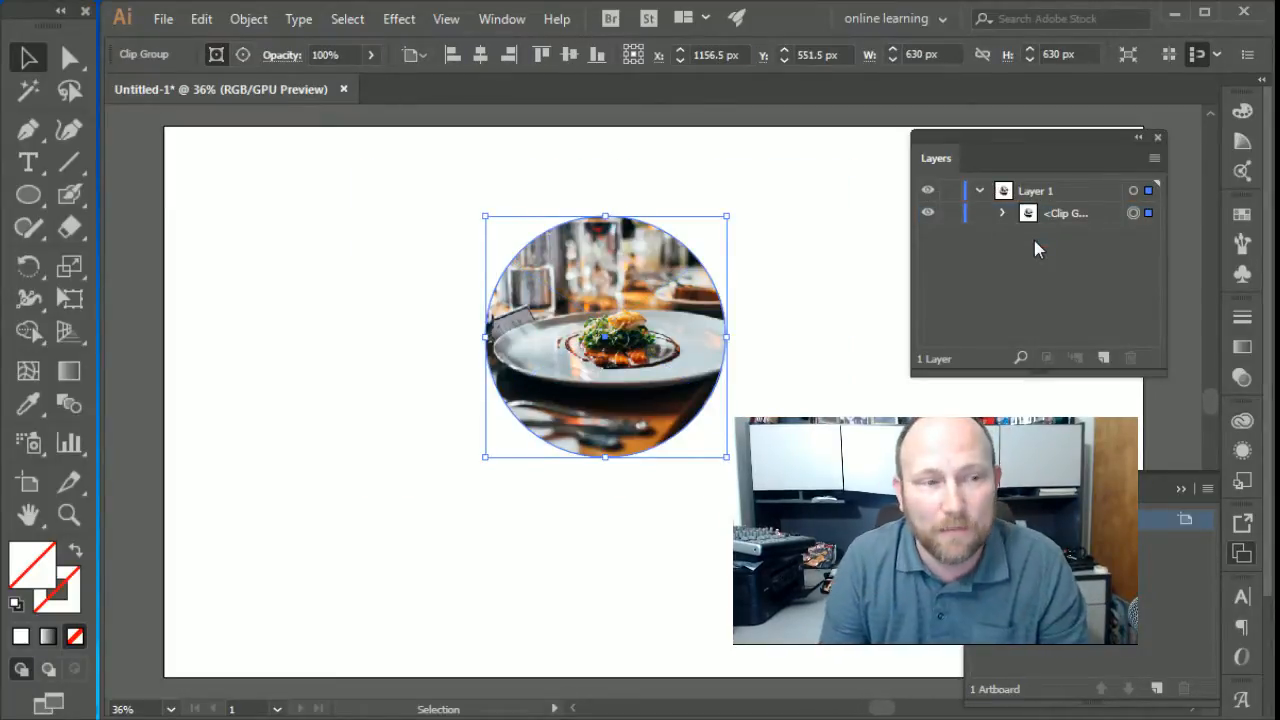
pyautogui.moveTo(520, 198)
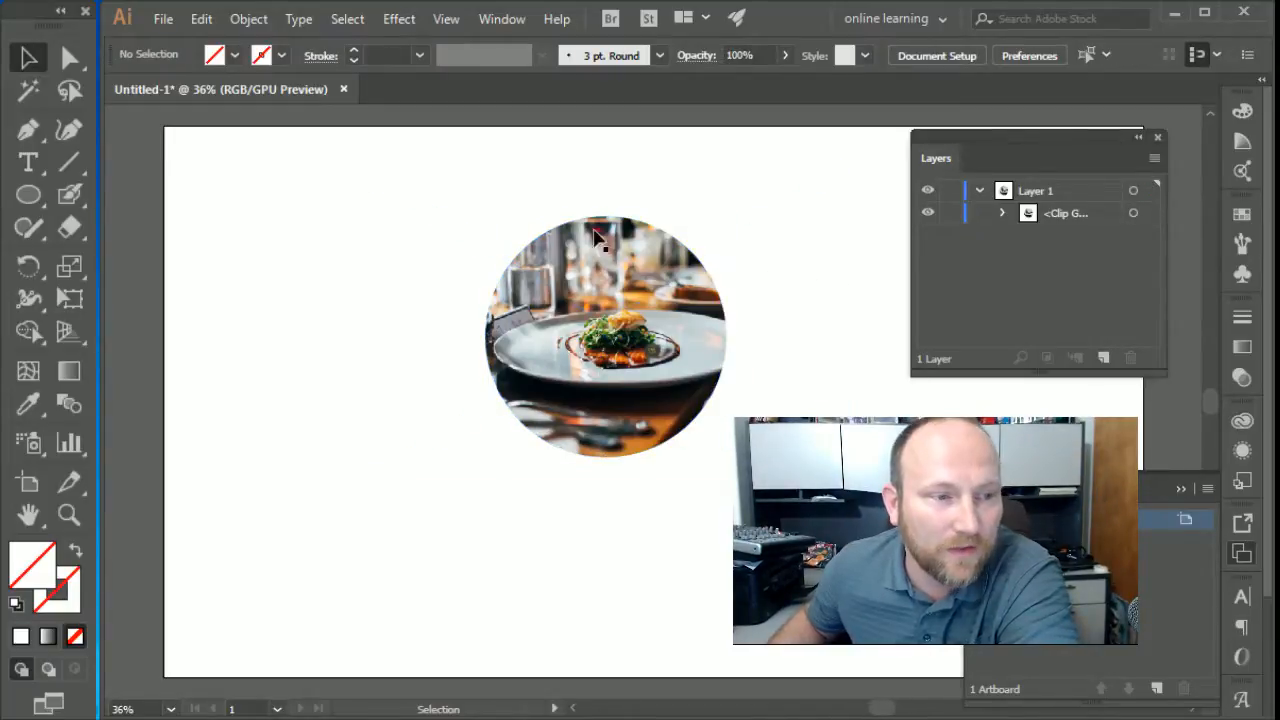
# - Move the round clipped plate photo to the artboard's upper left and scale it down
pyautogui.click(600, 340)
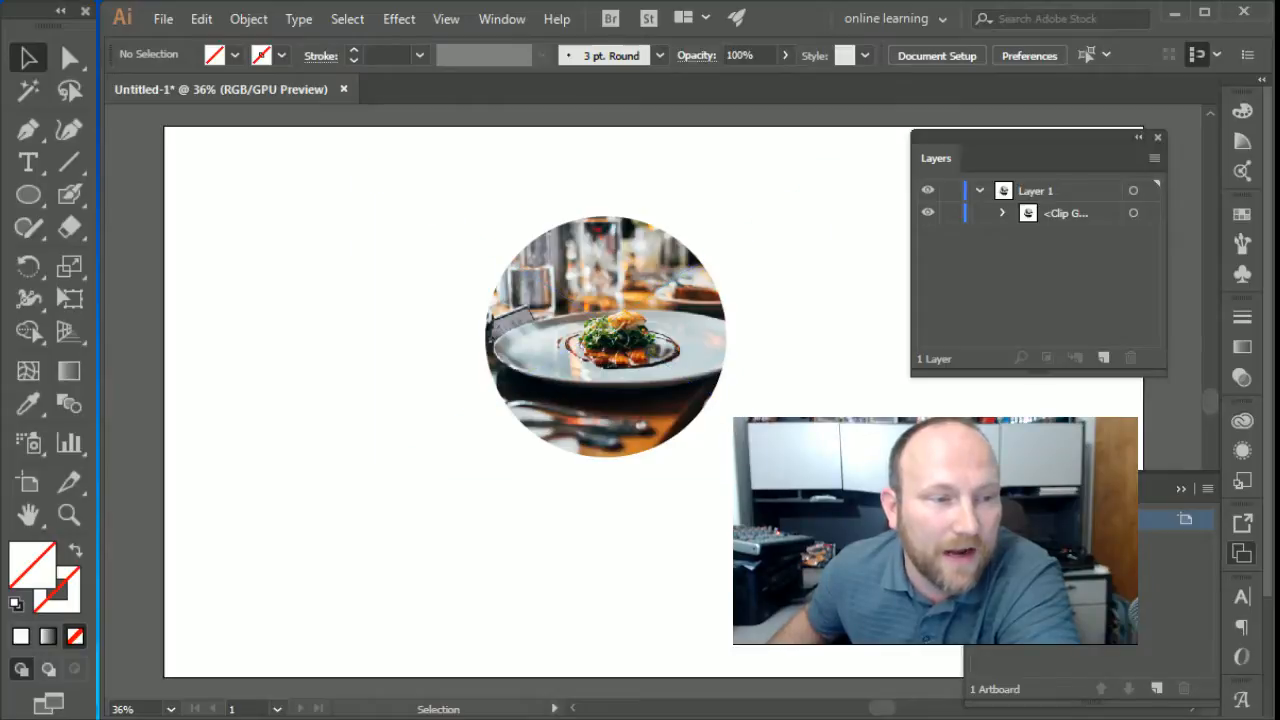
pyautogui.moveTo(604, 336); pyautogui.dragTo(356, 270)
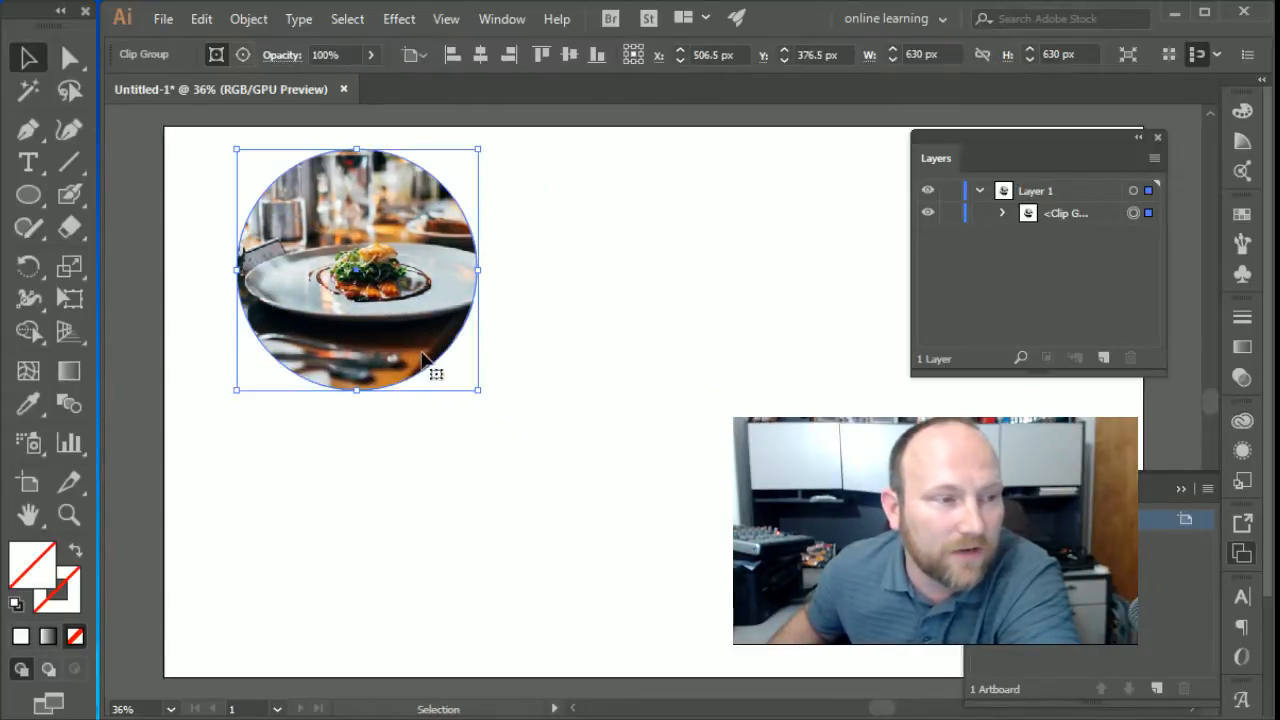
pyautogui.moveTo(476, 388); pyautogui.dragTo(430, 360)
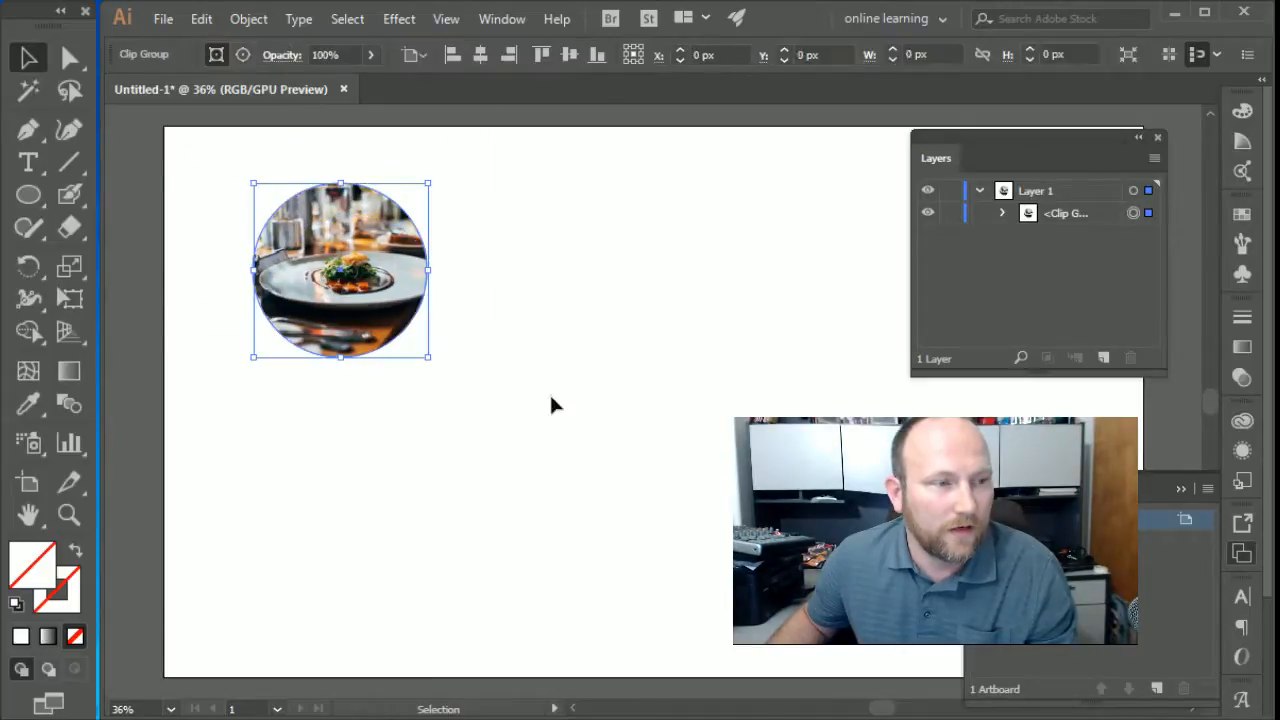
pyautogui.click(572, 404)
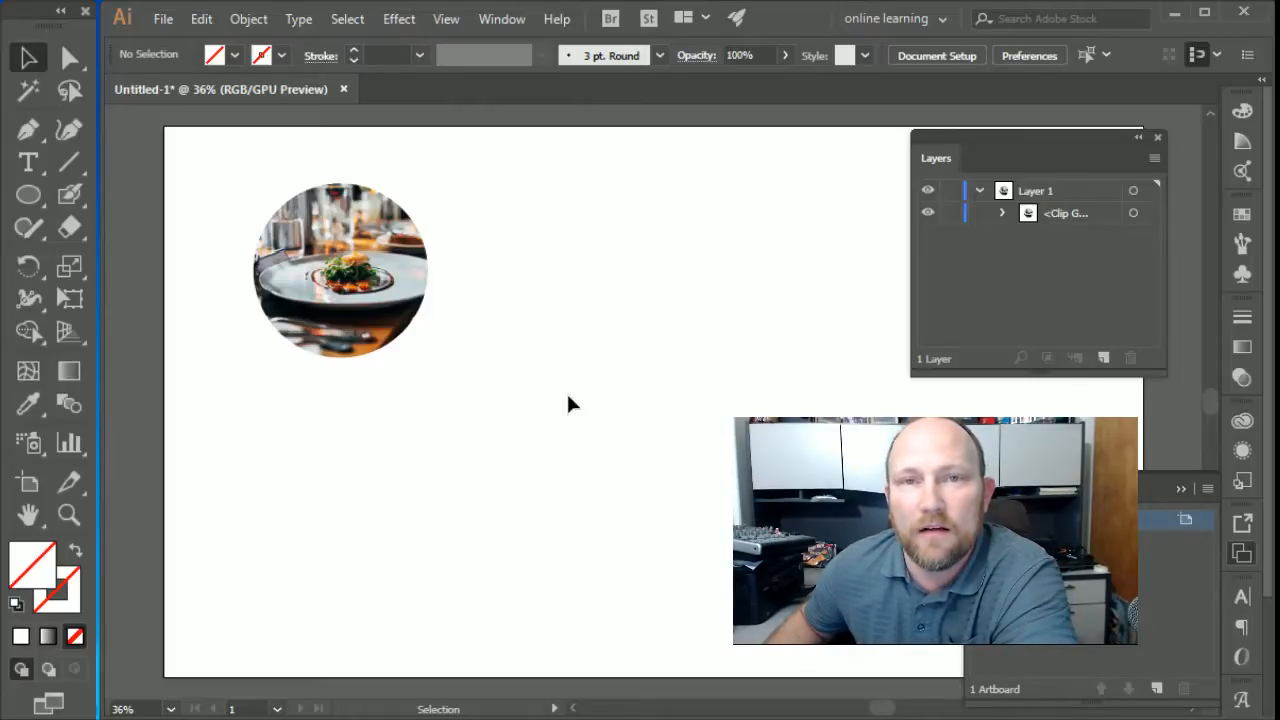
pyautogui.moveTo(304, 422)
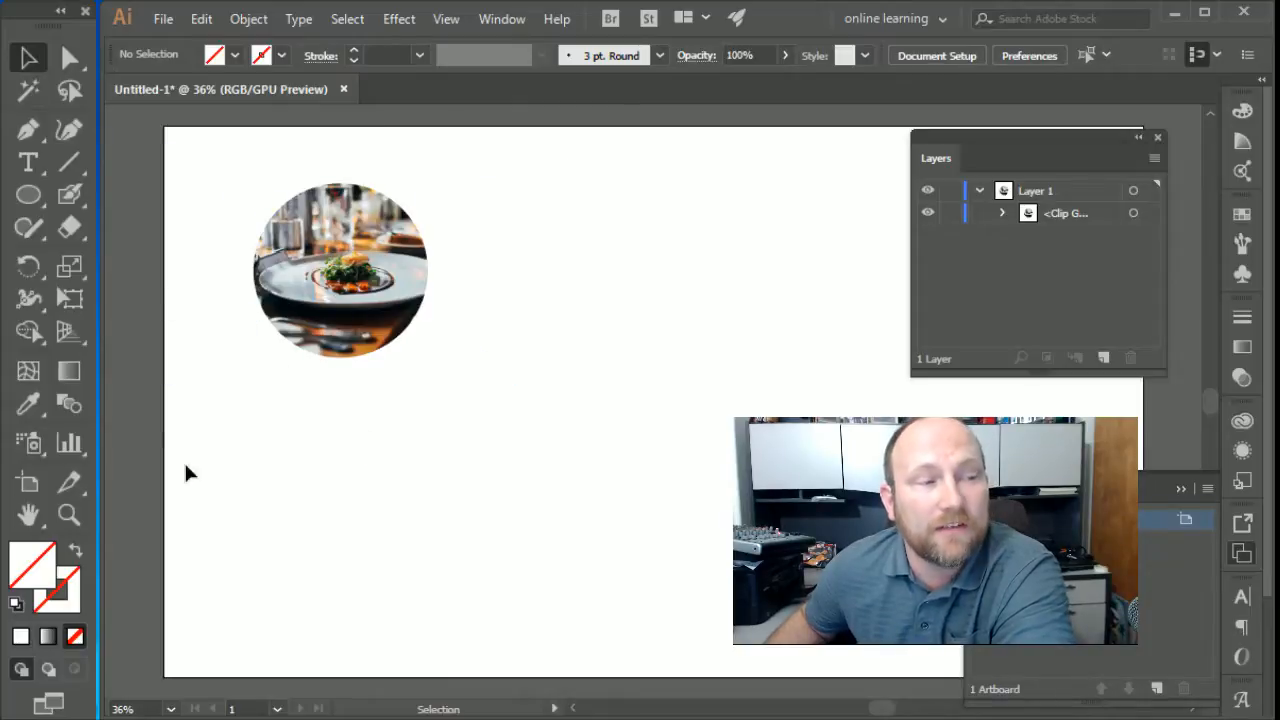
pyautogui.moveTo(452, 464)
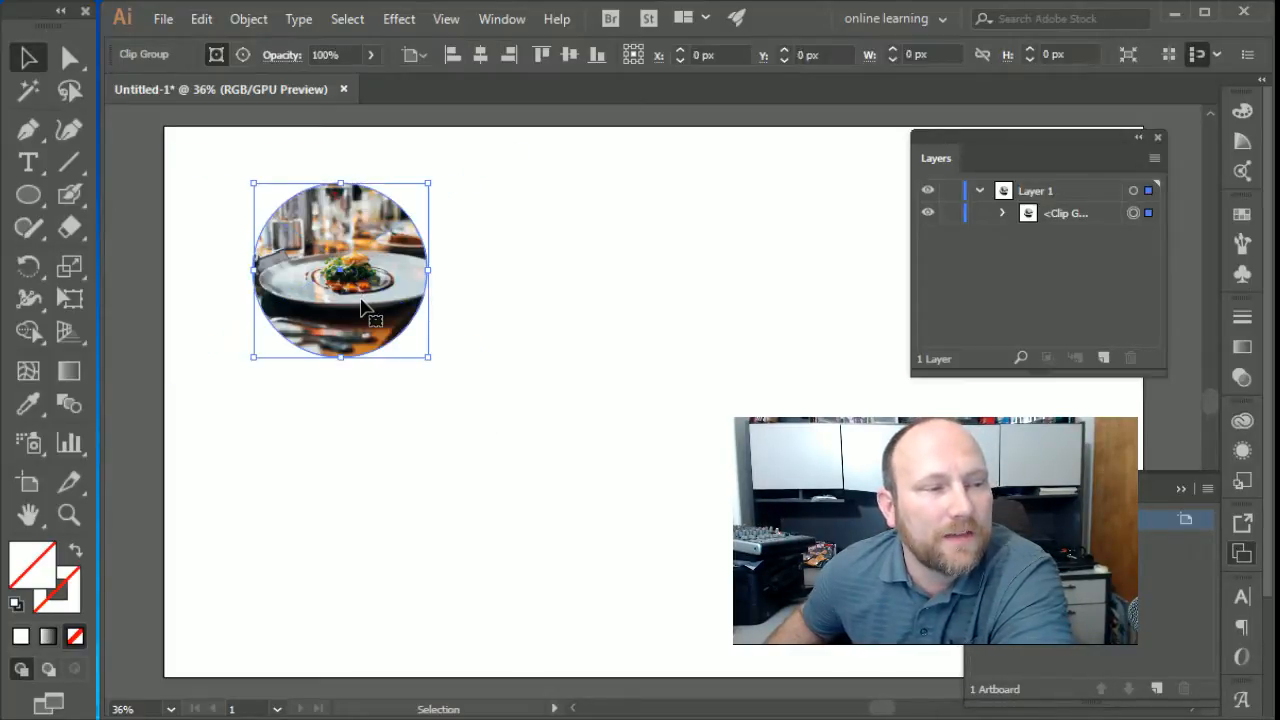
# - Move the clip group toward the centre and release its clipping mask
pyautogui.moveTo(340, 270); pyautogui.dragTo(508, 338)
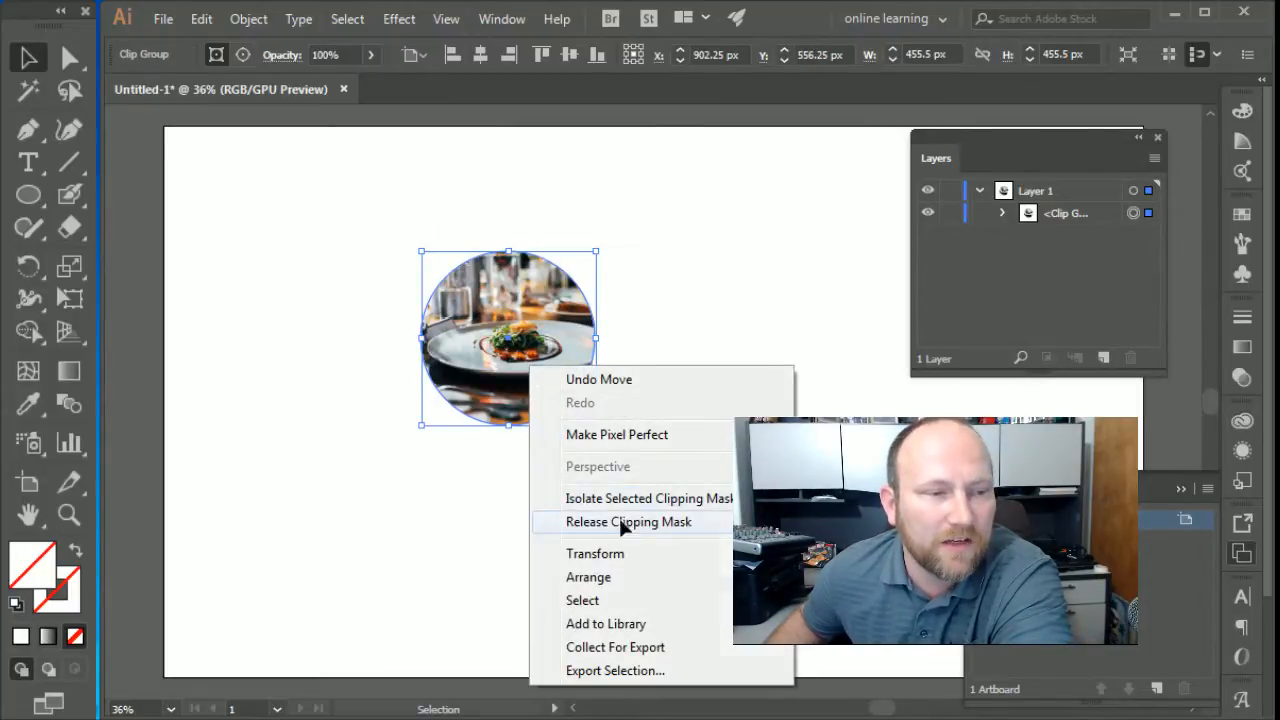
pyautogui.click(628, 520)
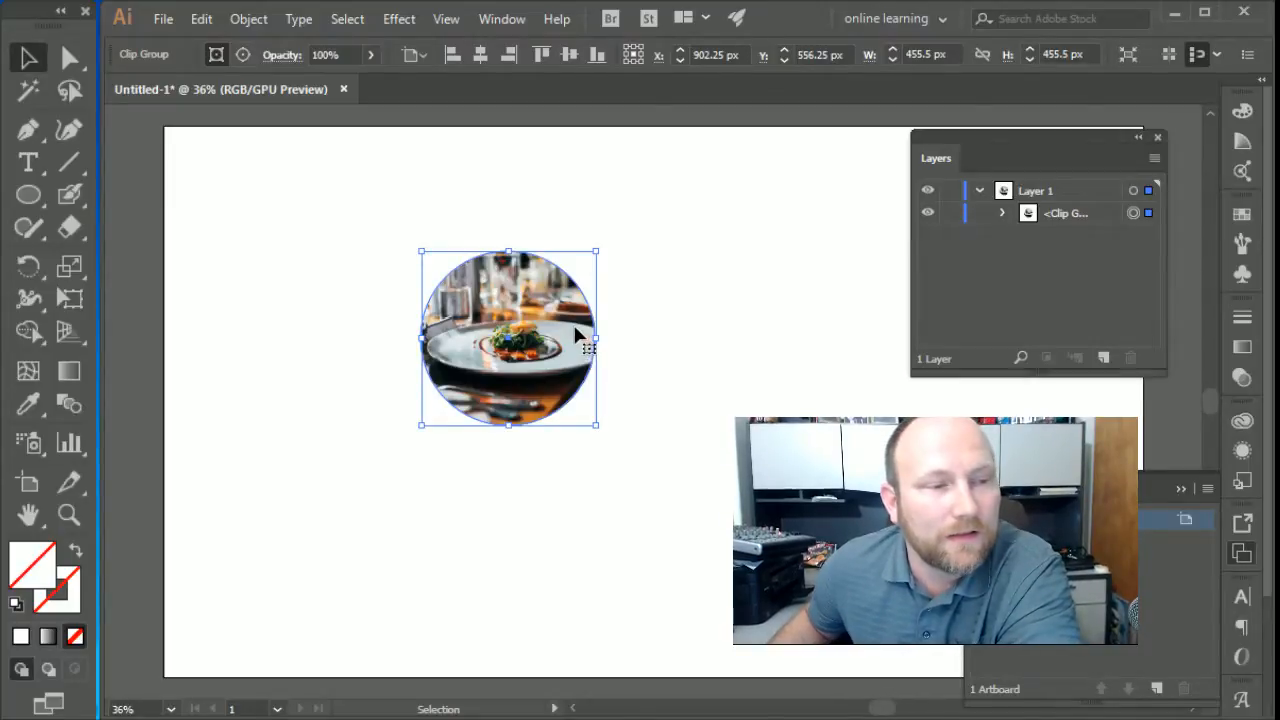
pyautogui.rightClick(576, 336)
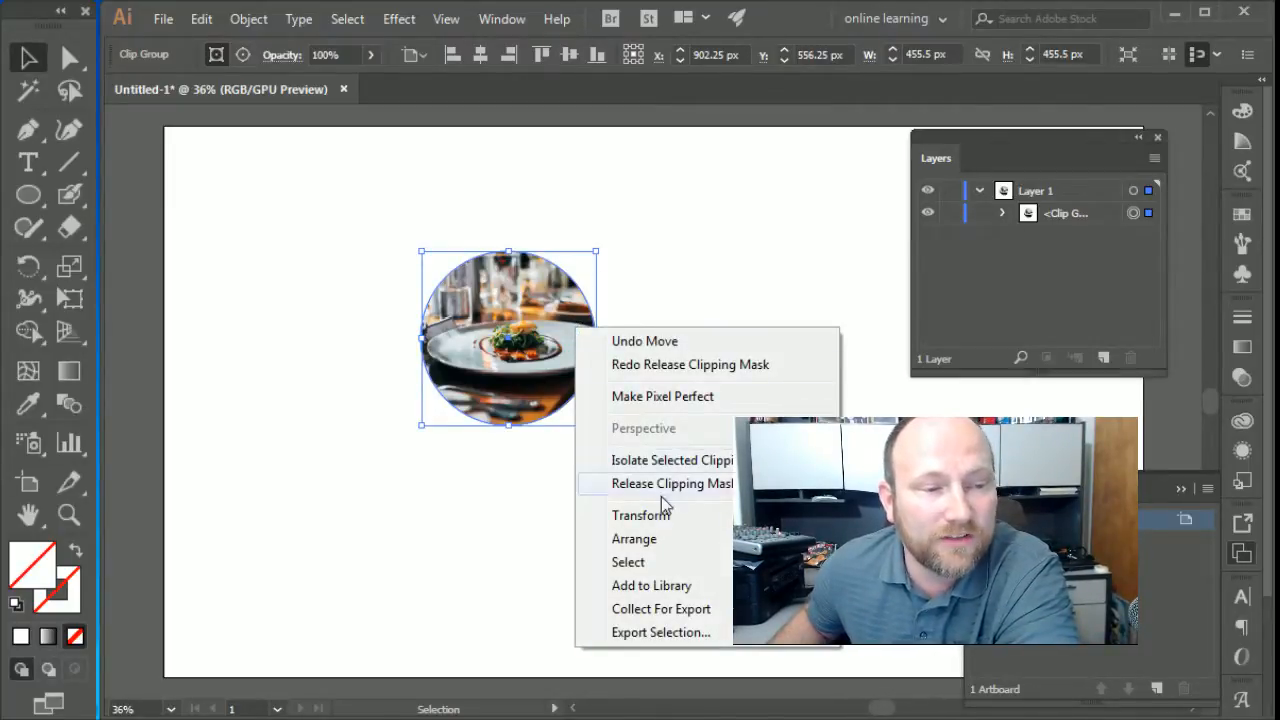
pyautogui.moveTo(684, 490)
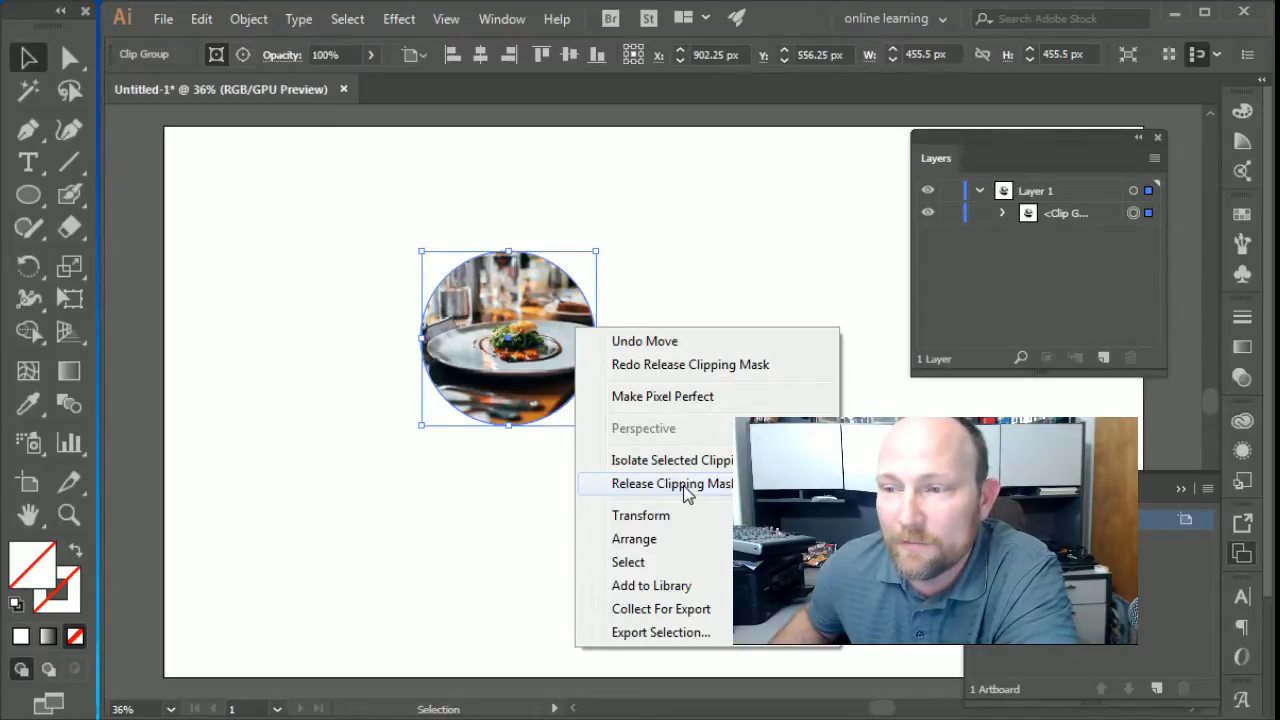
pyautogui.click(672, 482)
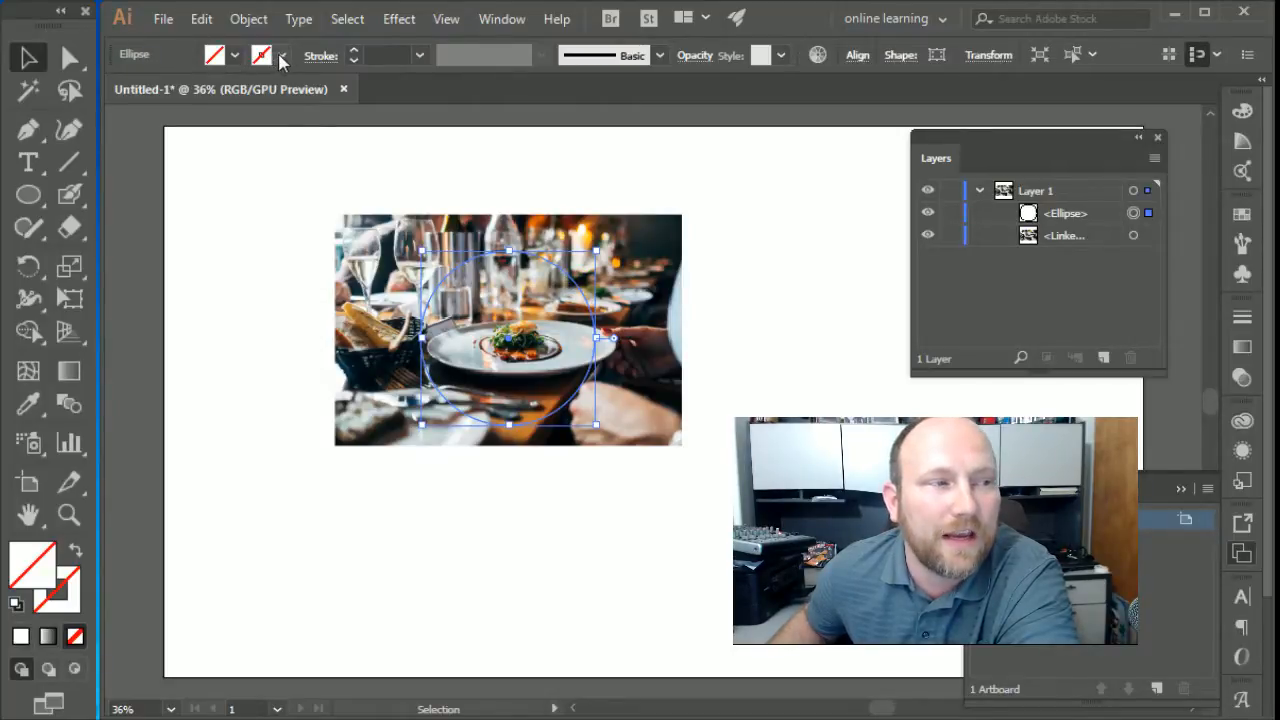
# - Give the ellipse a 2 pt black stroke and select it with the photo
pyautogui.click(260, 54)
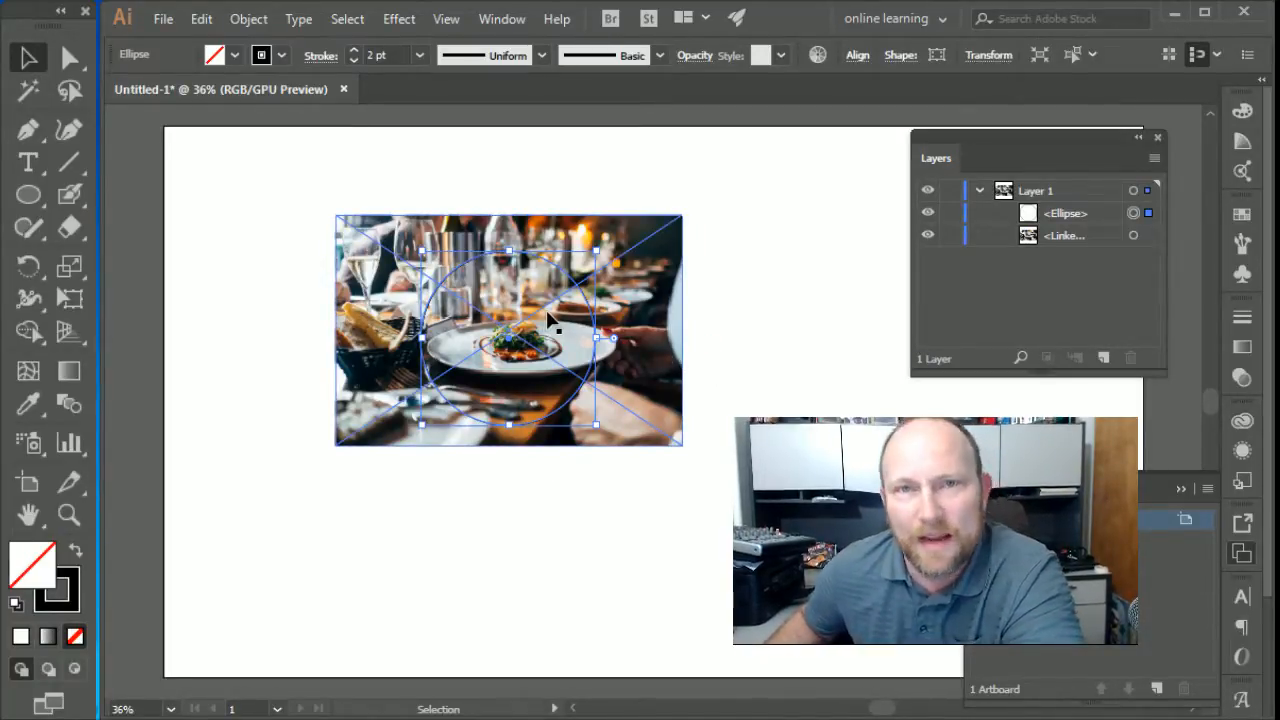
pyautogui.moveTo(480, 290)
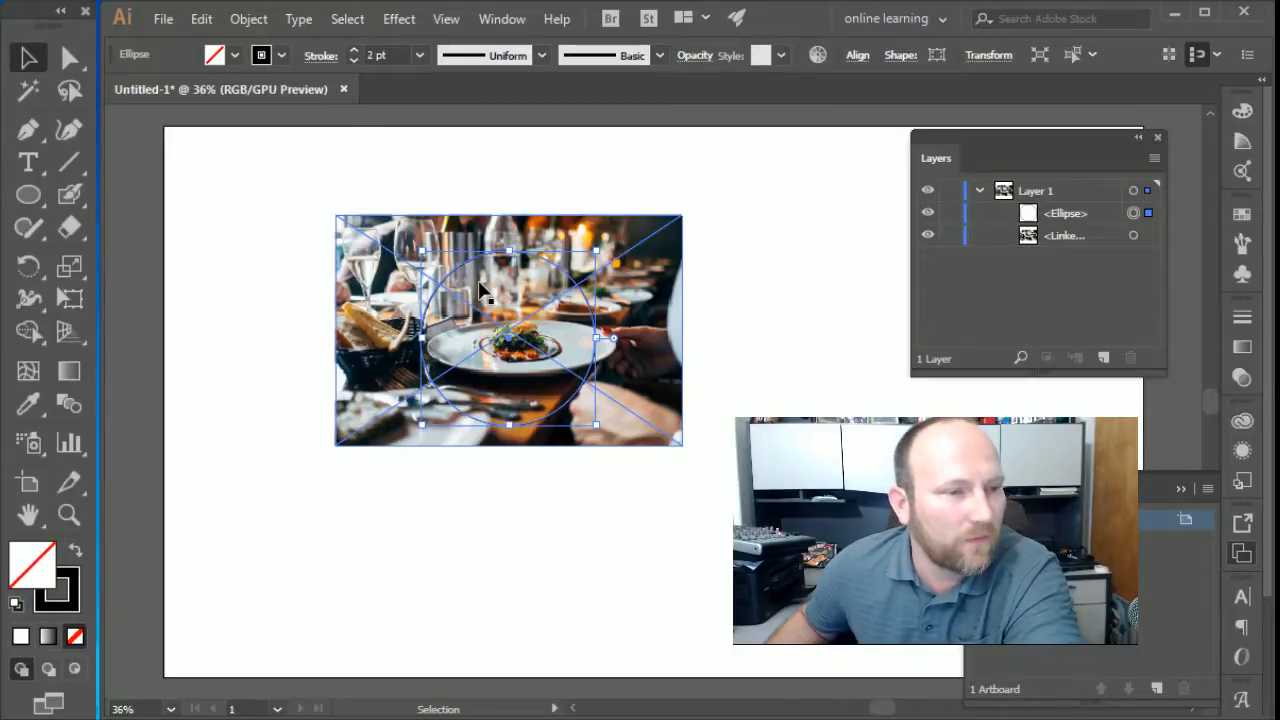
pyautogui.moveTo(596, 338); pyautogui.dragTo(616, 338)
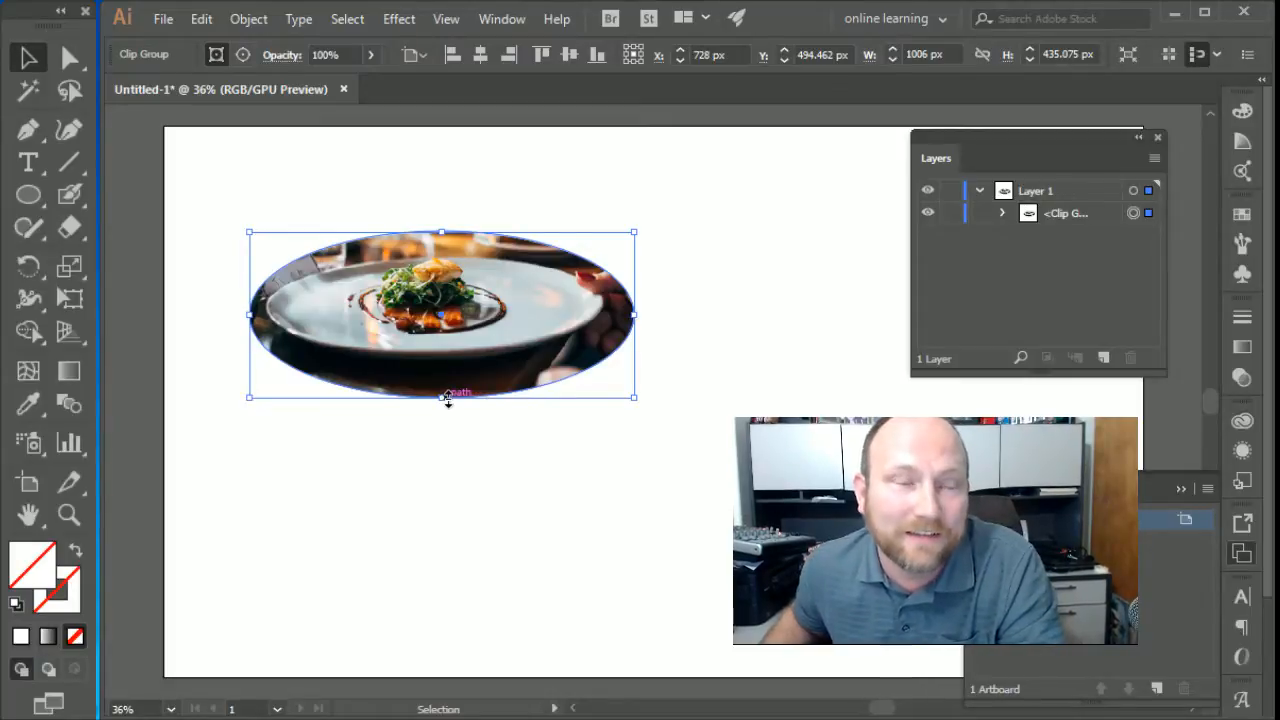
# - Stretch the clip group's bottom handle to flatten the plate photo into a wide oval
pyautogui.moveTo(444, 396); pyautogui.dragTo(444, 604)
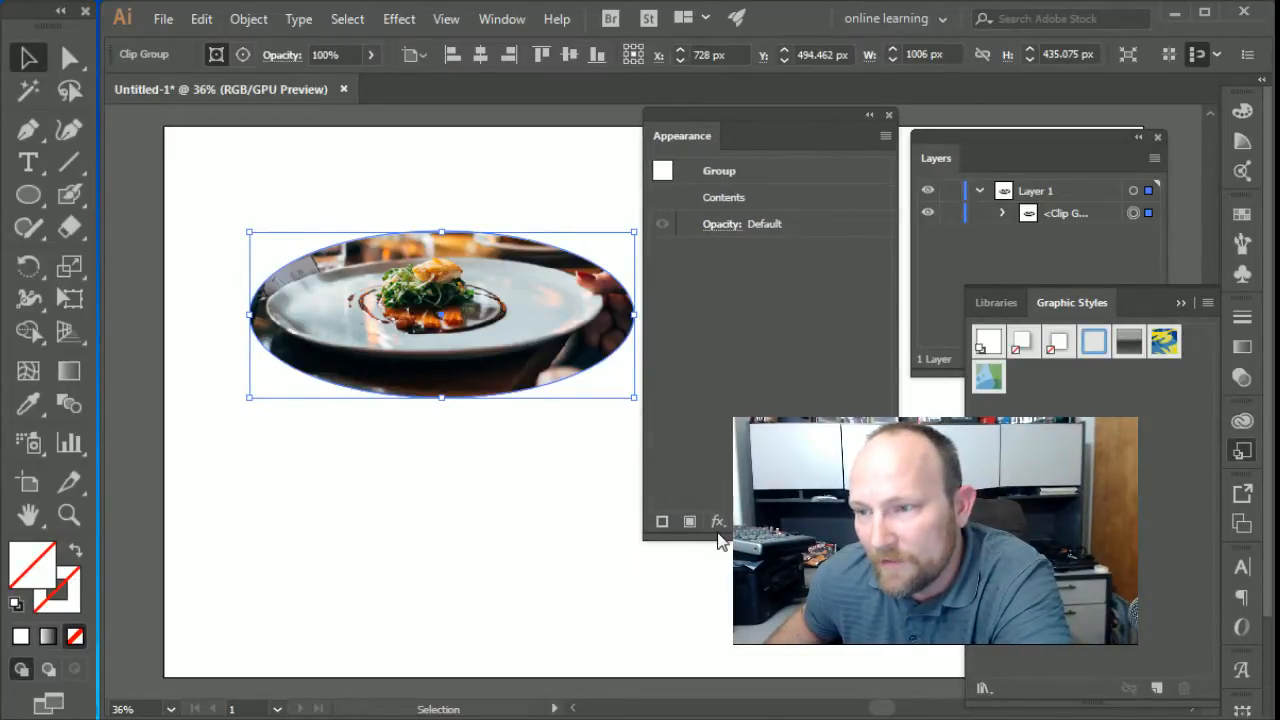
# - Add a drop shadow at 75% opacity, X -15 px, Y -17 px, 10 px blur to the oval photo
pyautogui.click(398, 18)
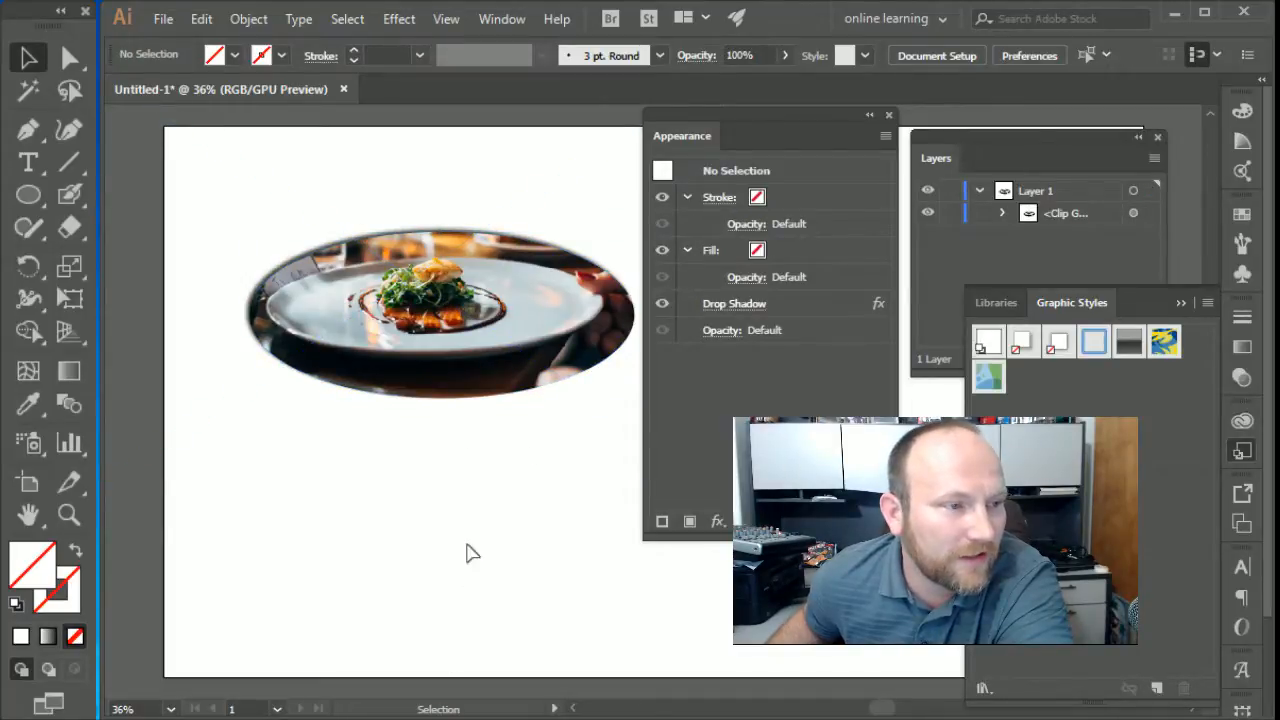
pyautogui.moveTo(376, 592)
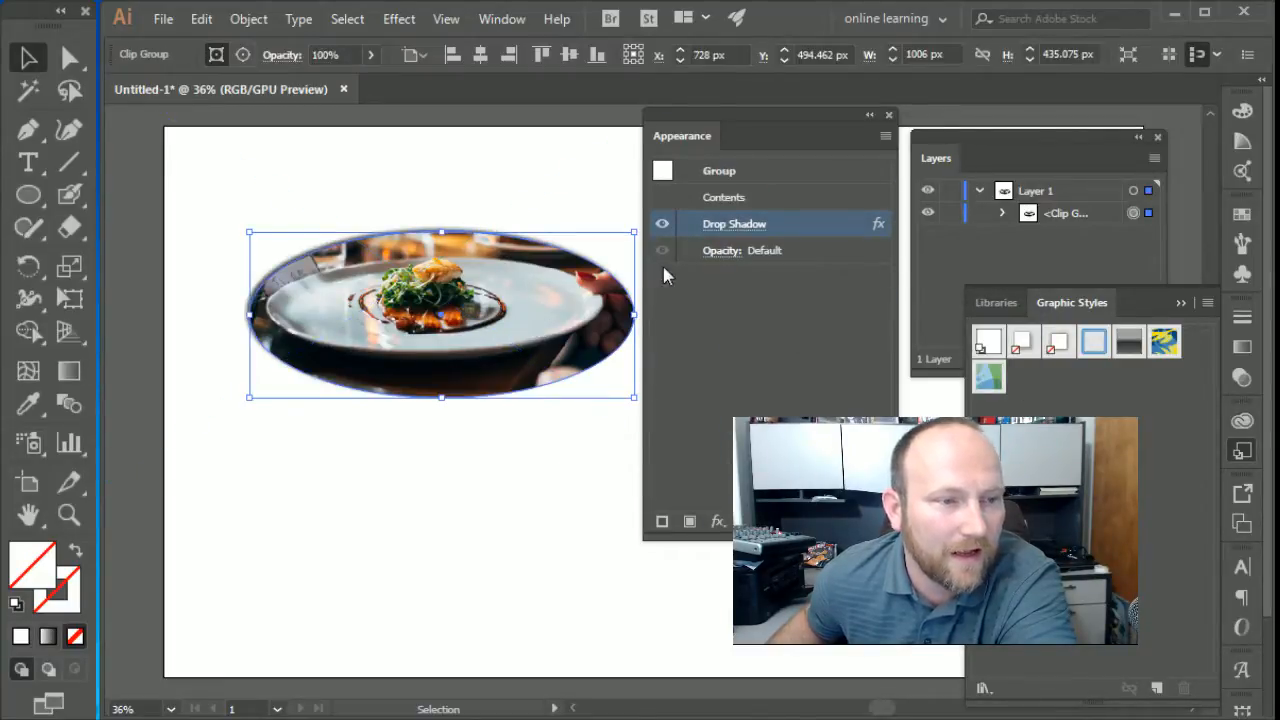
pyautogui.click(878, 224)
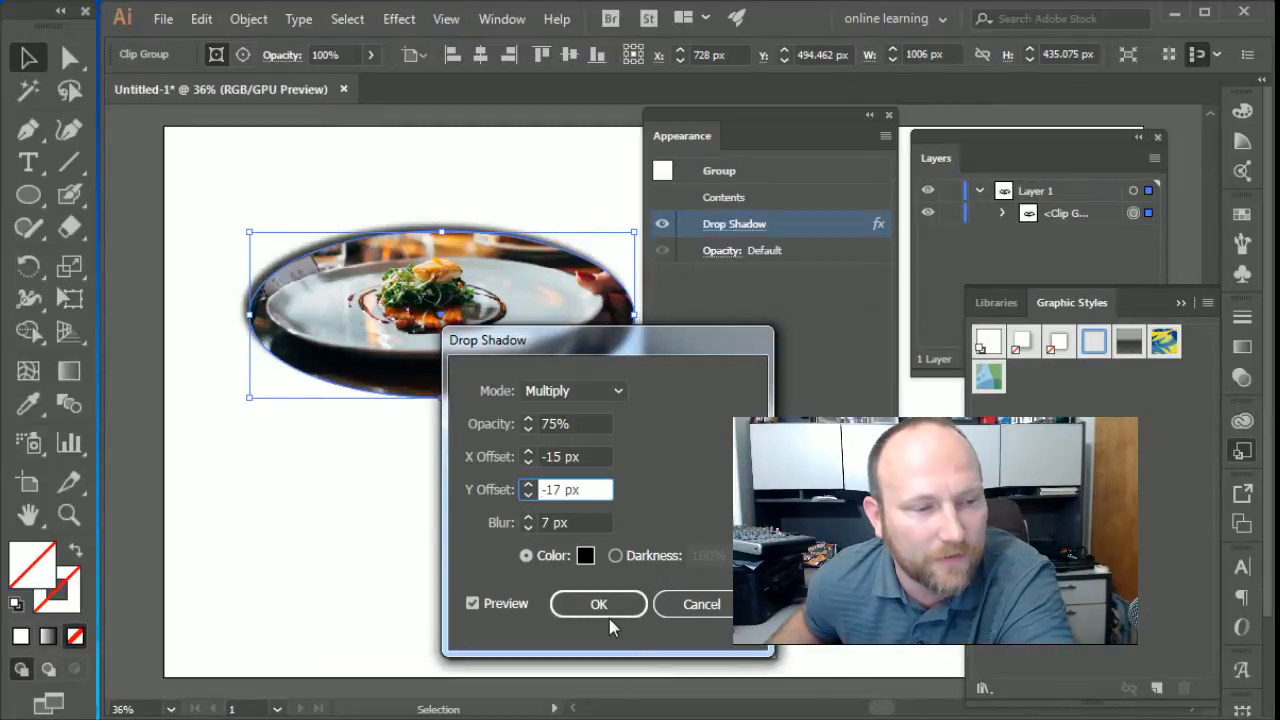
pyautogui.click(568, 522)
pyautogui.write('10')
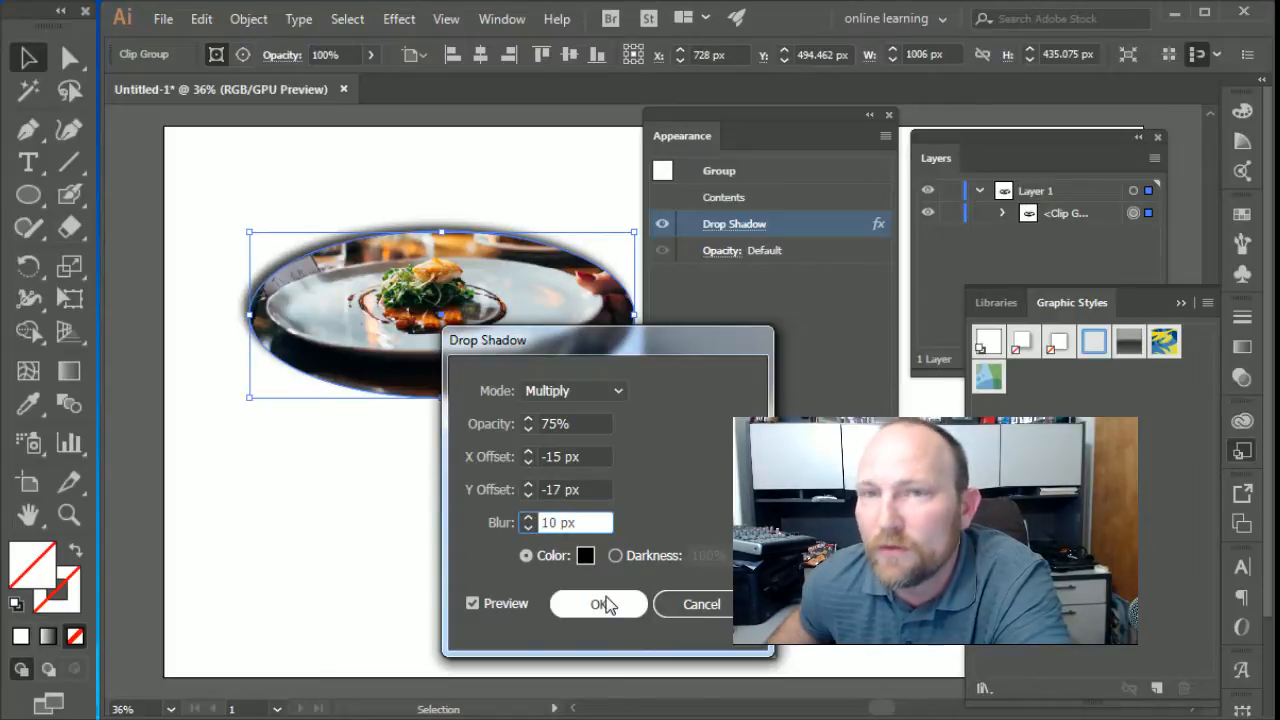
pyautogui.click(596, 604)
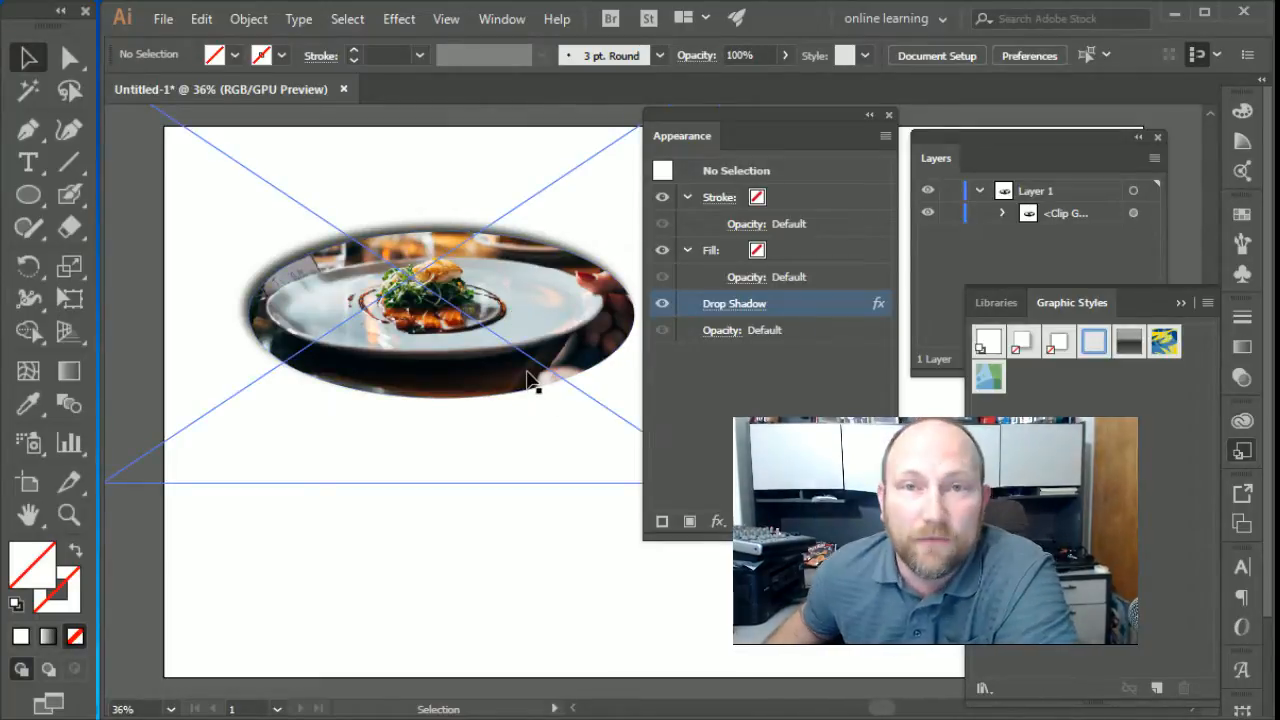
# - Release the clipping mask so the full restaurant photo shows again
pyautogui.rightClick(536, 384)
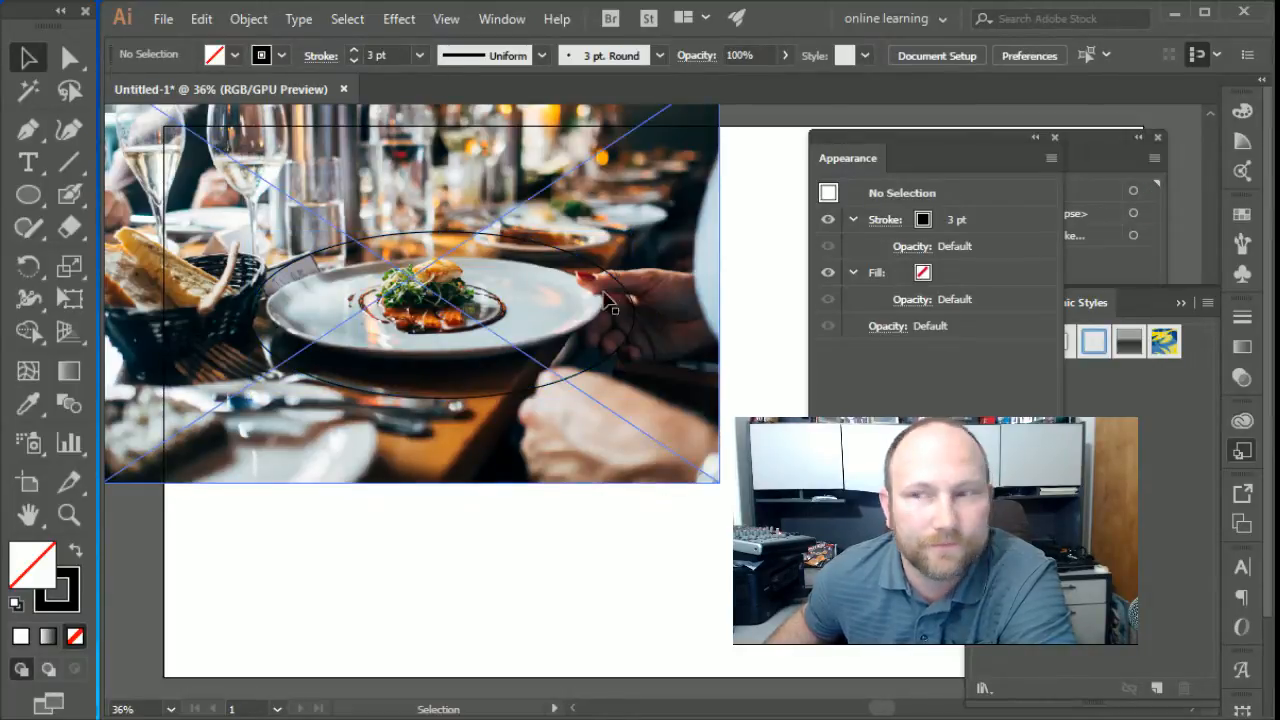
pyautogui.moveTo(548, 310)
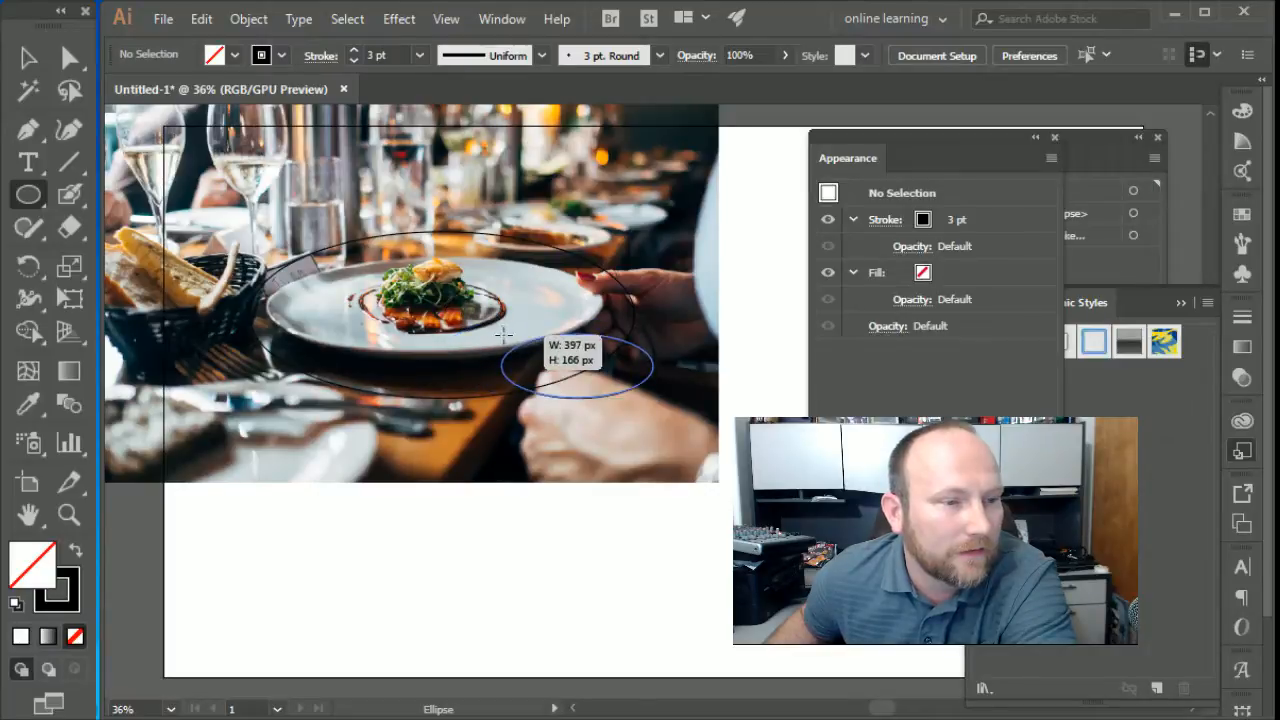
# - Draw a new ellipse on the photo and position it over the plate area
pyautogui.moveTo(500, 330); pyautogui.dragTo(656, 400)
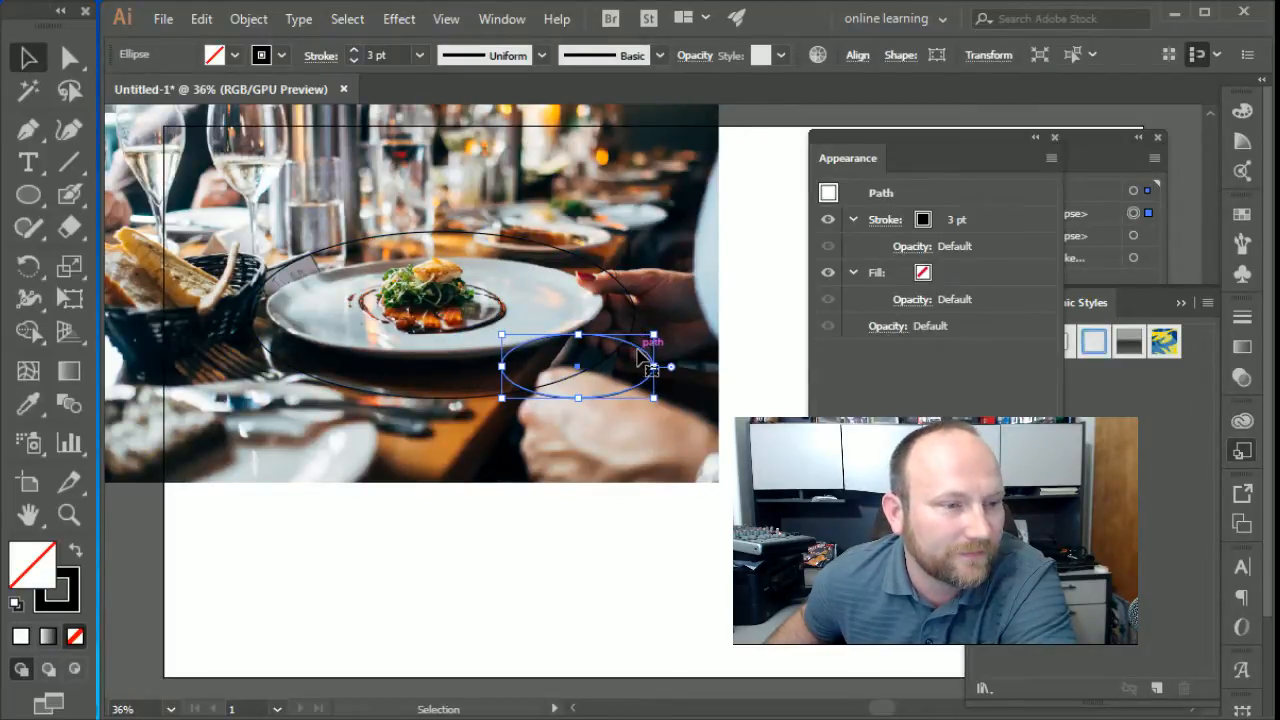
pyautogui.moveTo(578, 368); pyautogui.dragTo(616, 284)
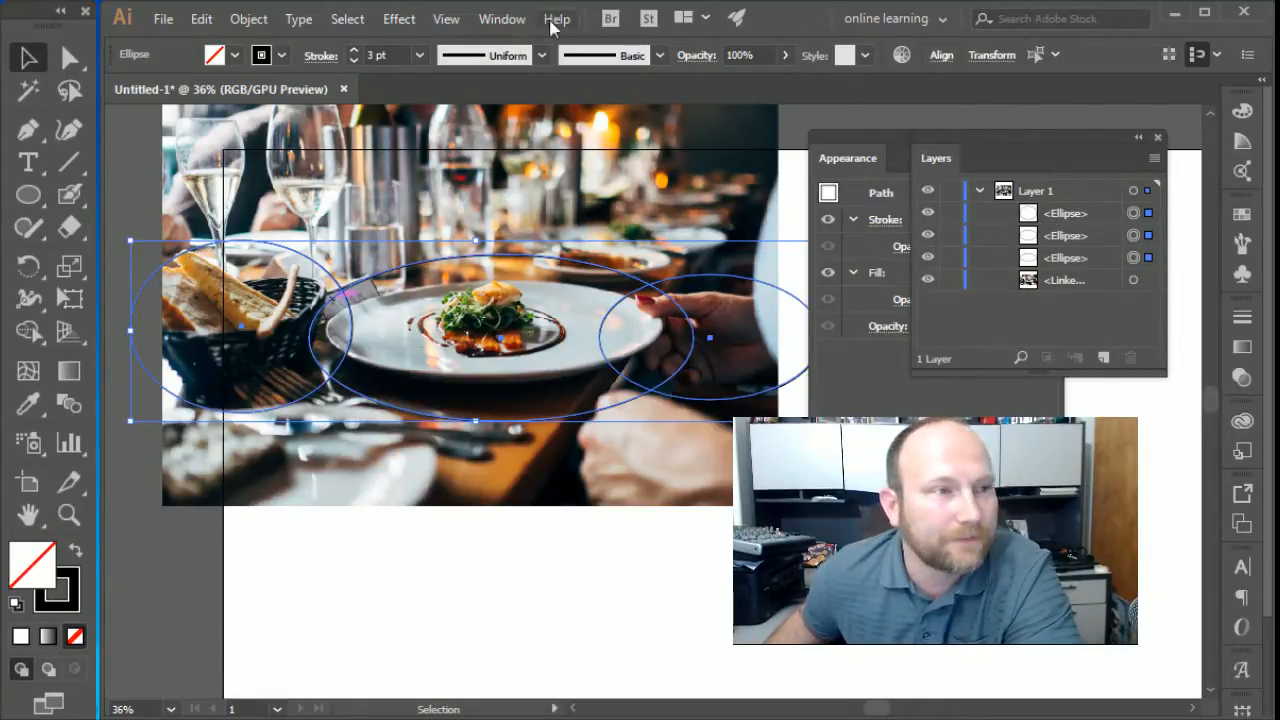
# - Unite the three ellipses into one shape with Pathfinder
pyautogui.click(502, 18)
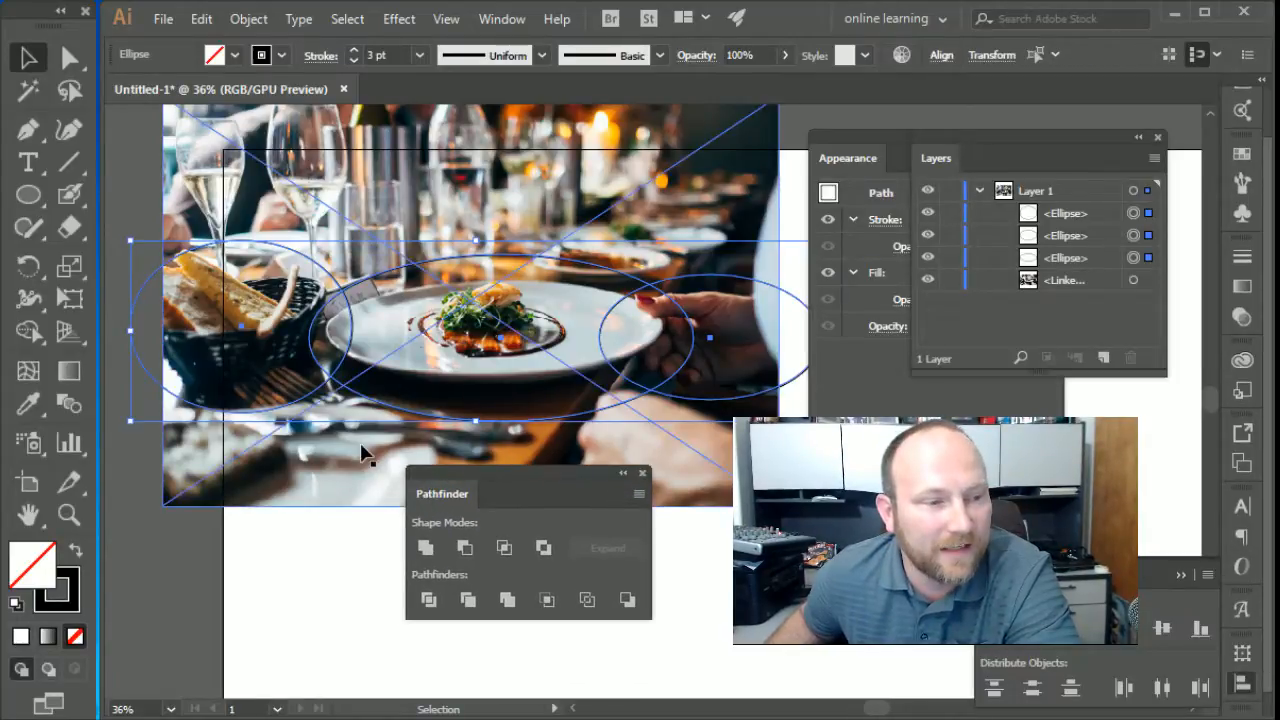
pyautogui.click(424, 548)
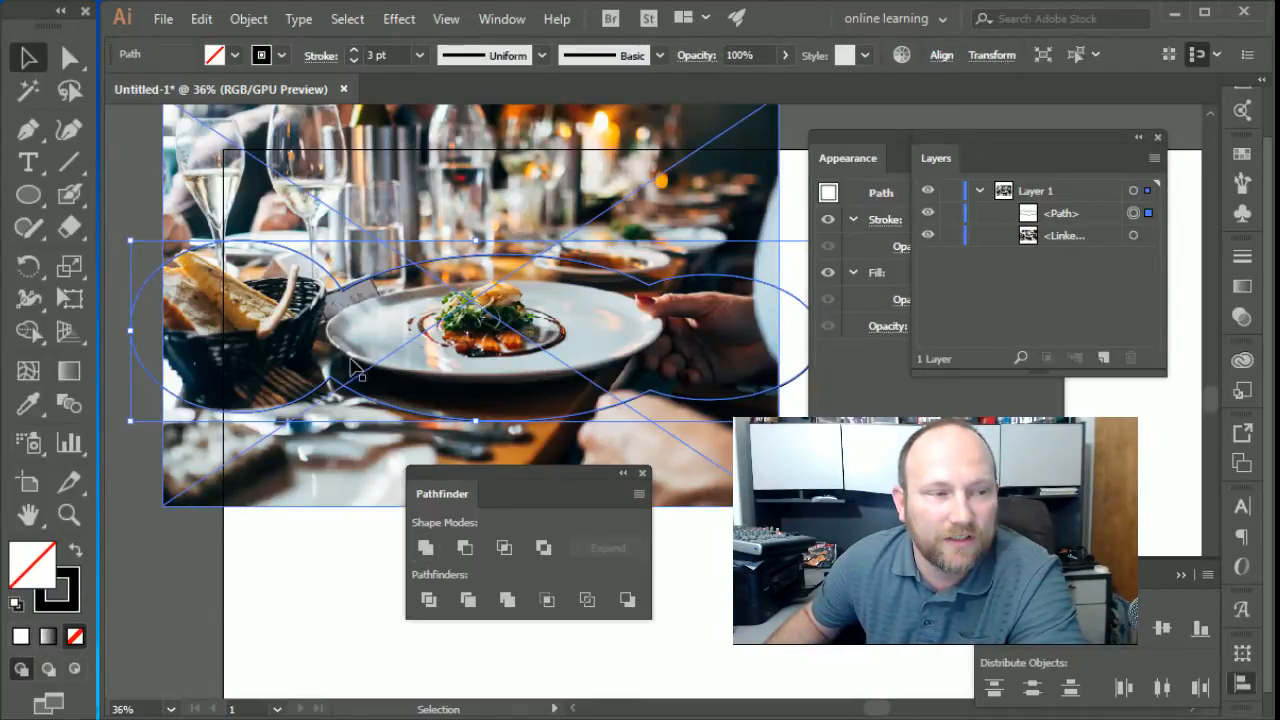
pyautogui.moveTo(336, 400)
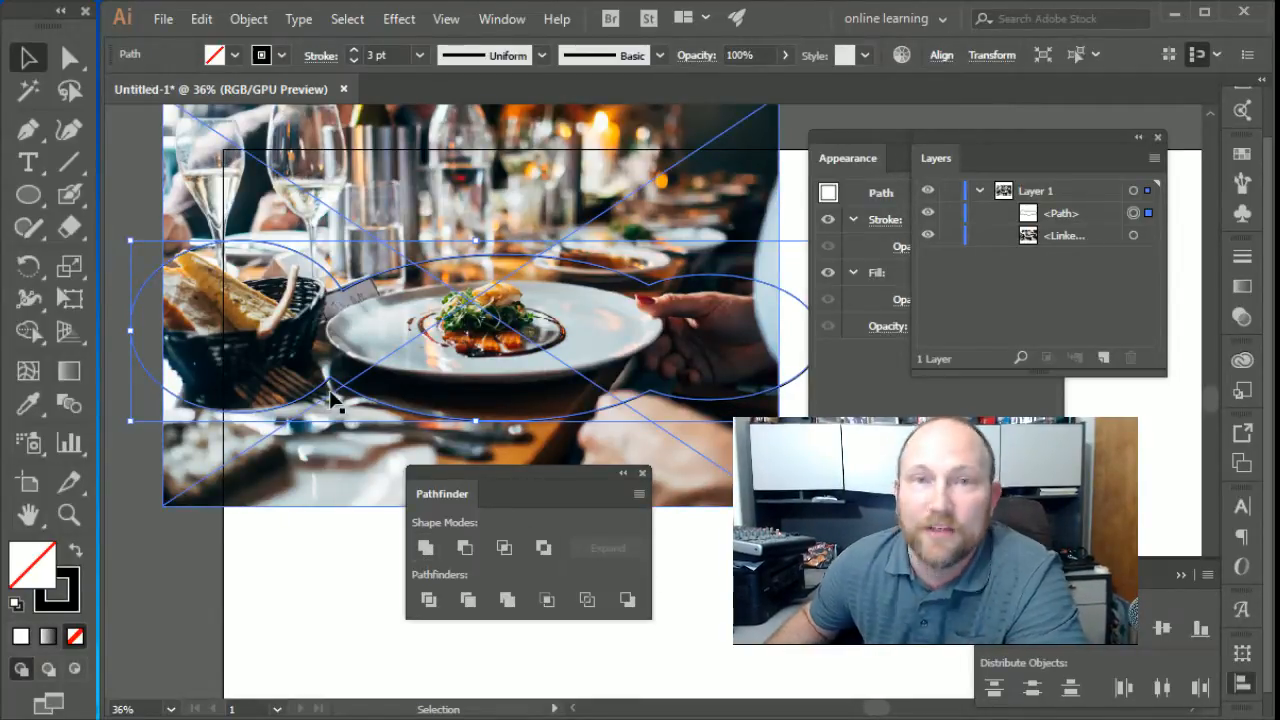
pyautogui.moveTo(596, 260)
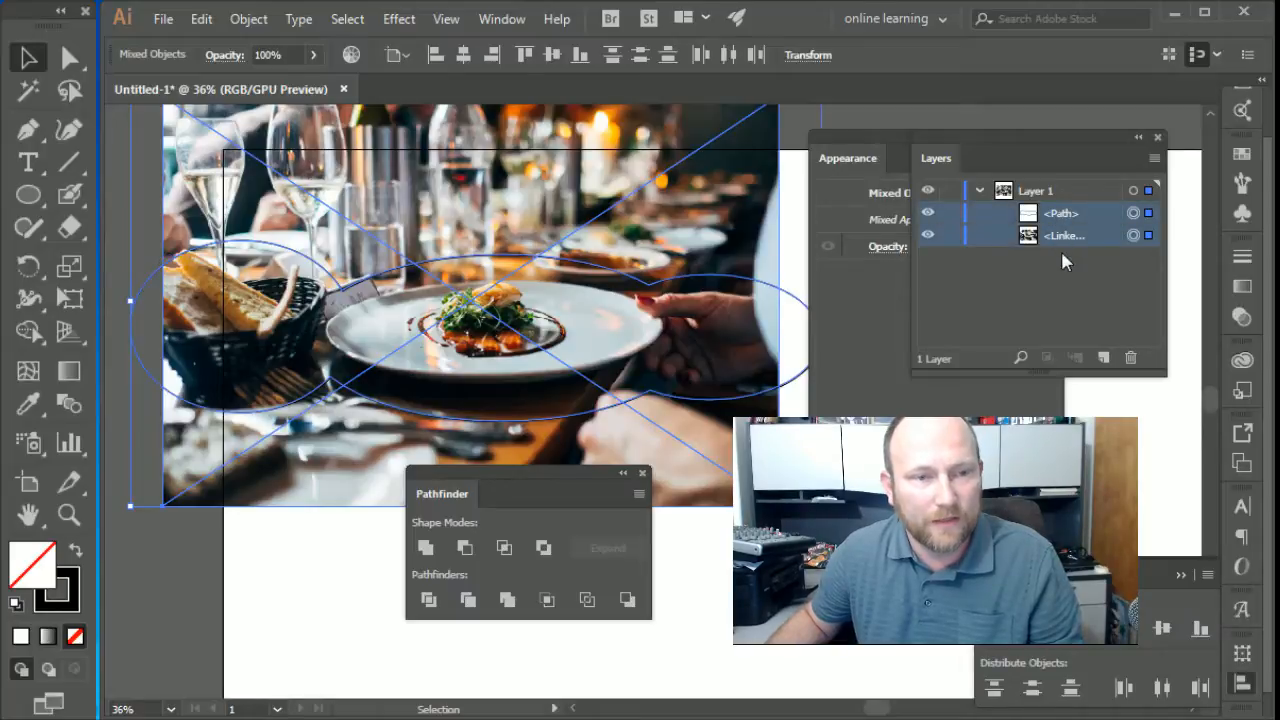
pyautogui.moveTo(528, 476)
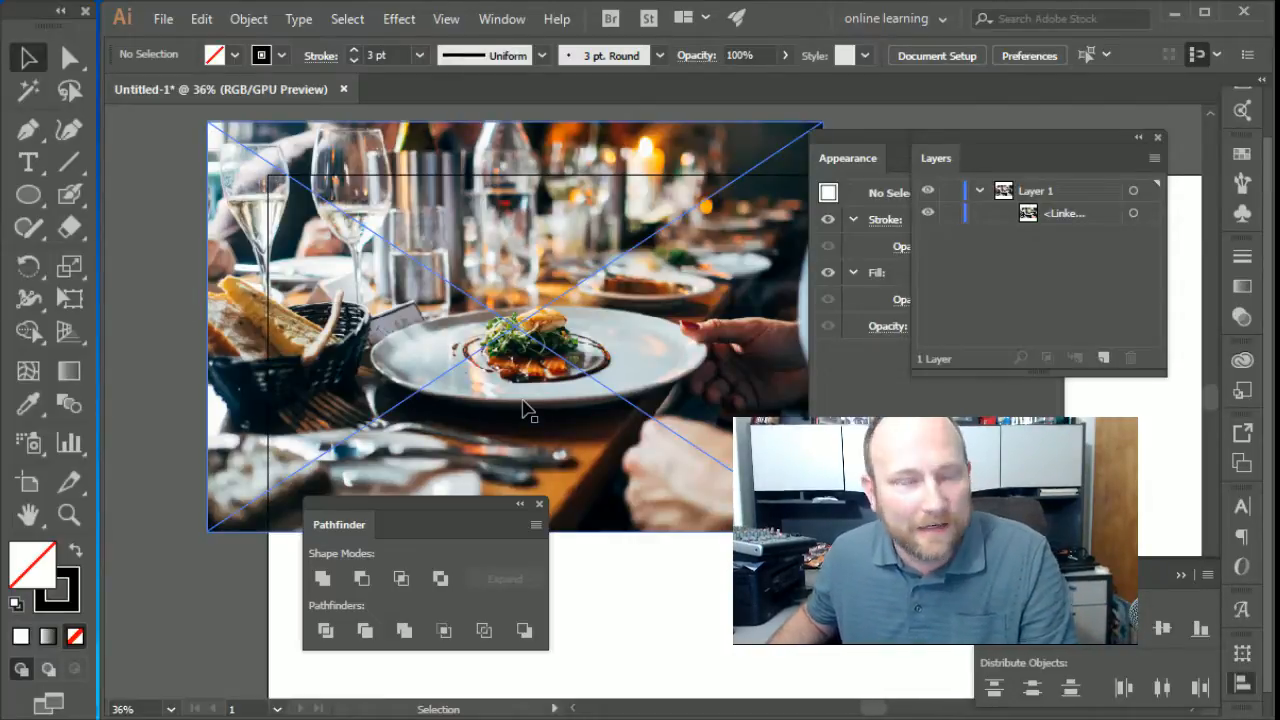
# - Draw the plate ellipse with the Ellipse tool as the base of the new clip shape
pyautogui.click(28, 194)
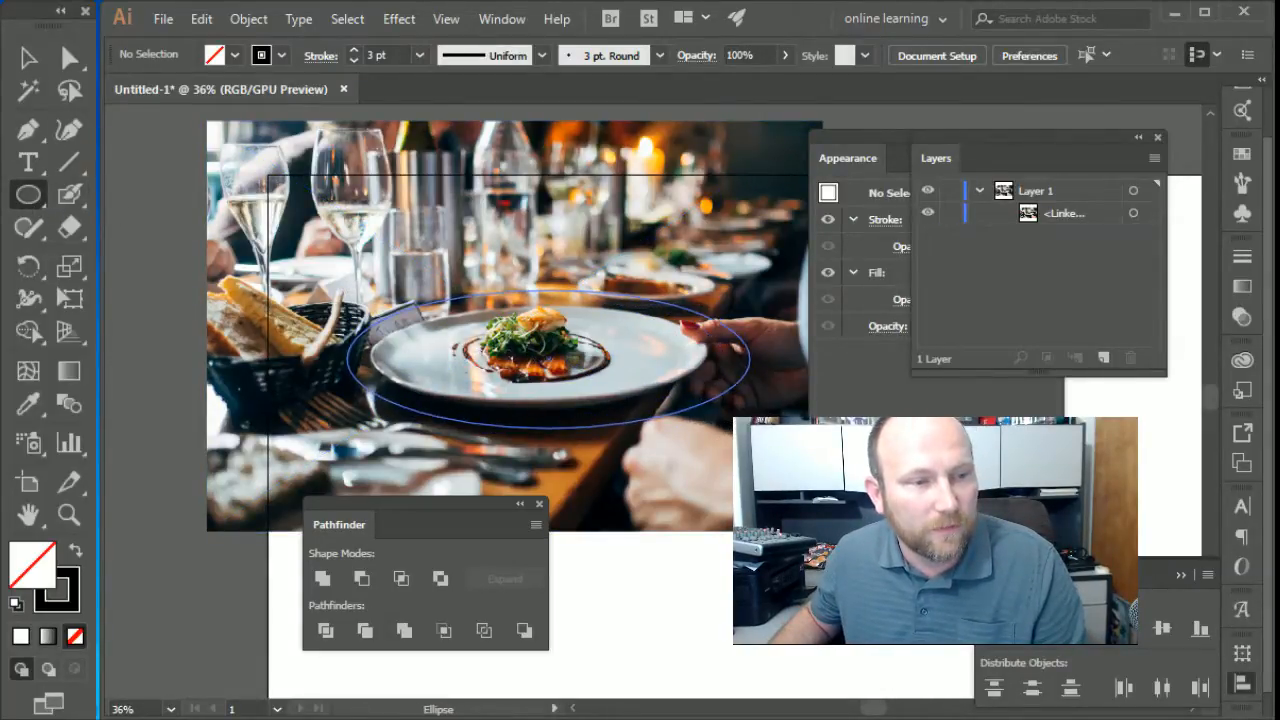
pyautogui.click(548, 358)
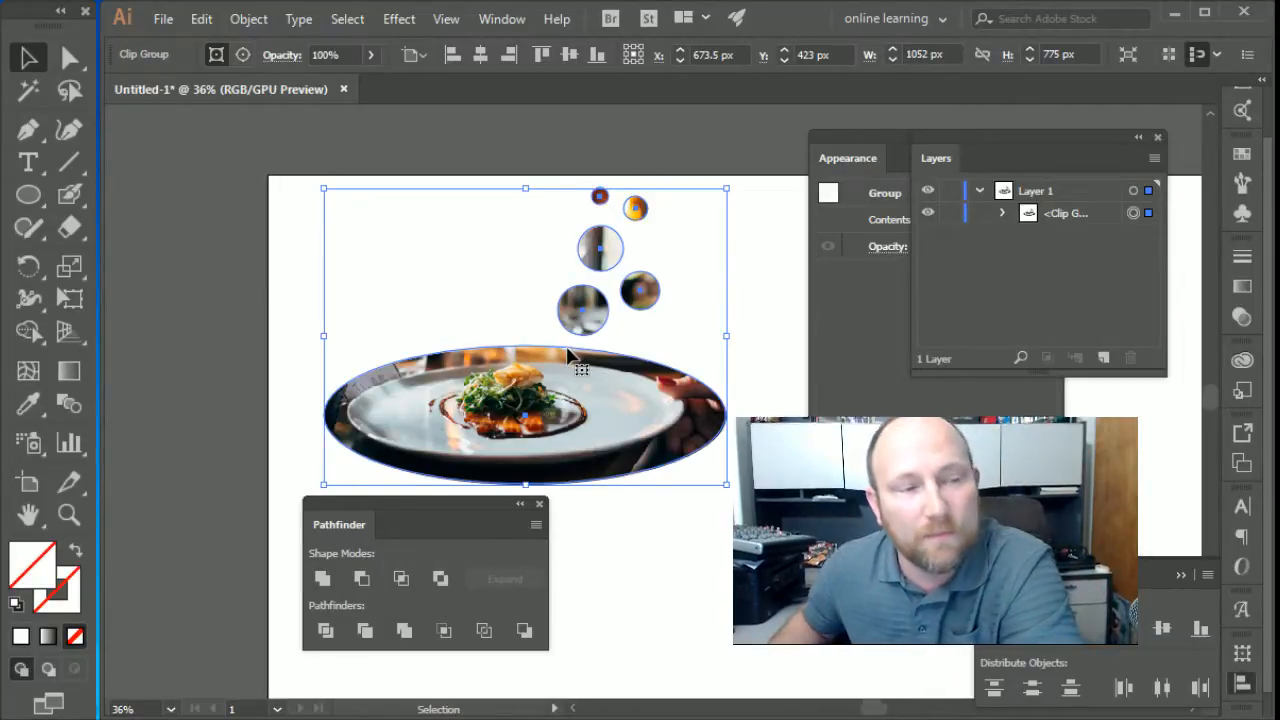
# - Give the compound path copy above the clip group an 11 pt red stroke
pyautogui.click(650, 364)
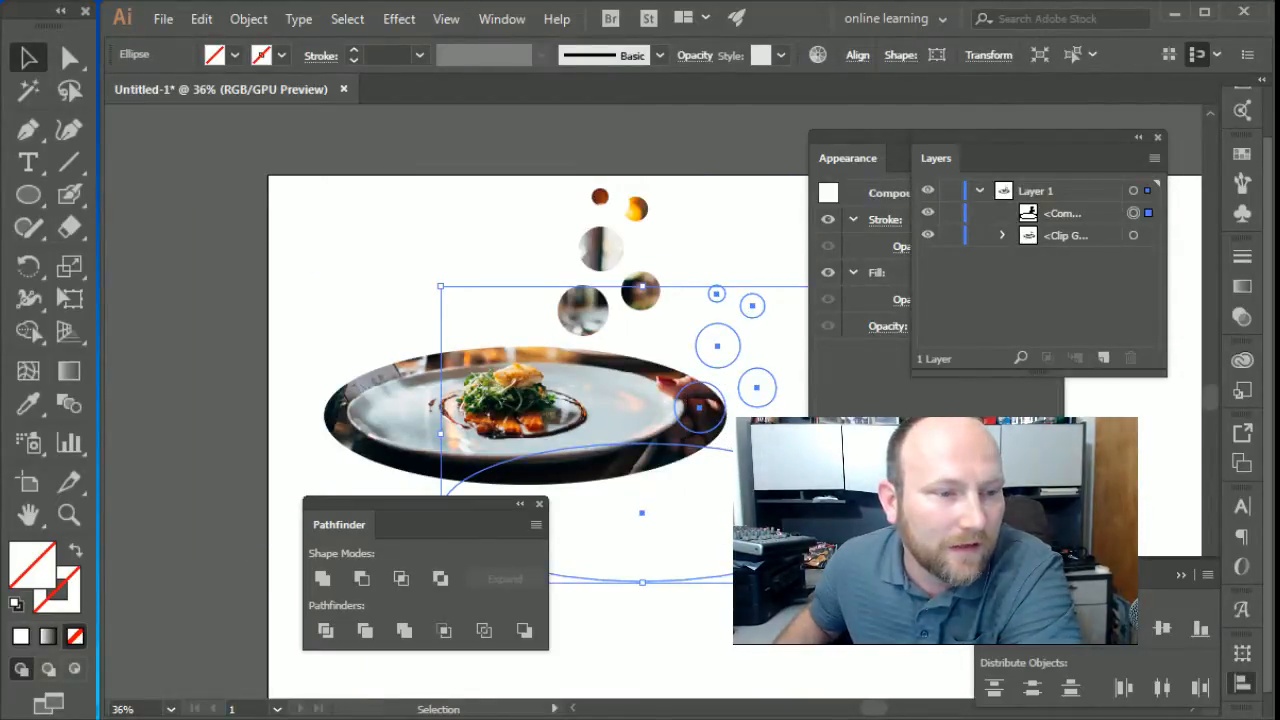
pyautogui.click(262, 54)
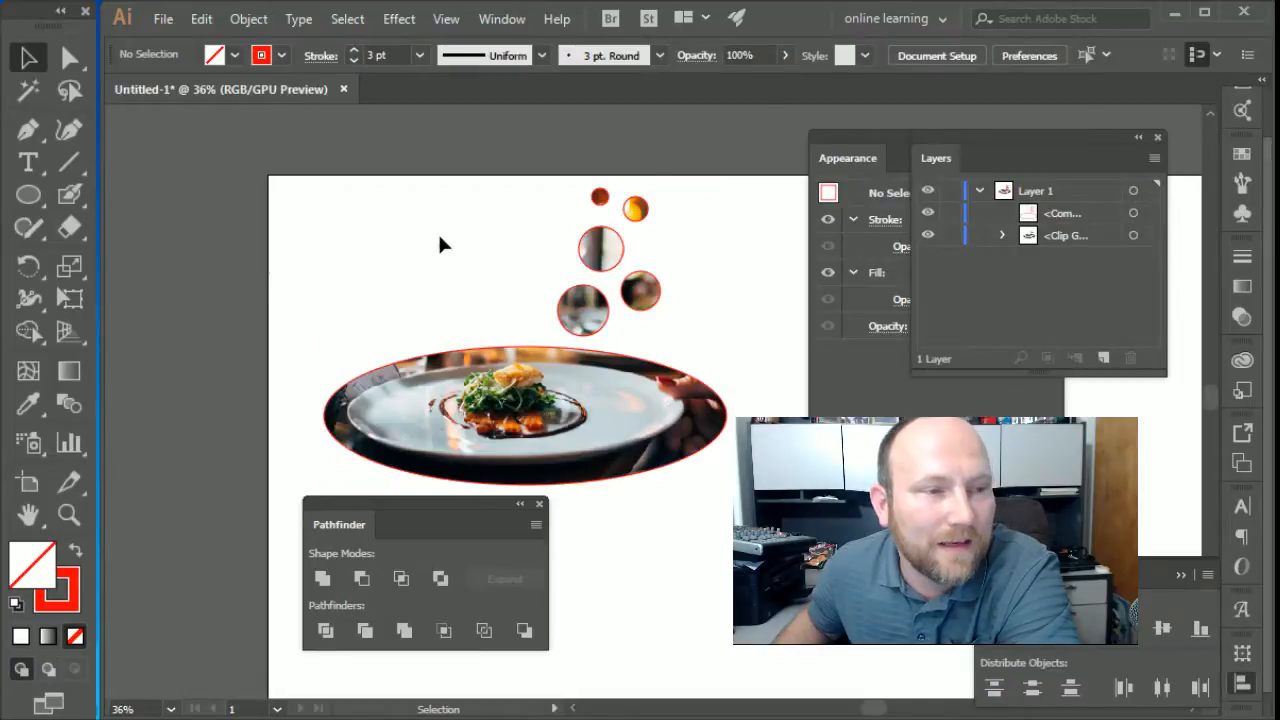
pyautogui.moveTo(796, 352)
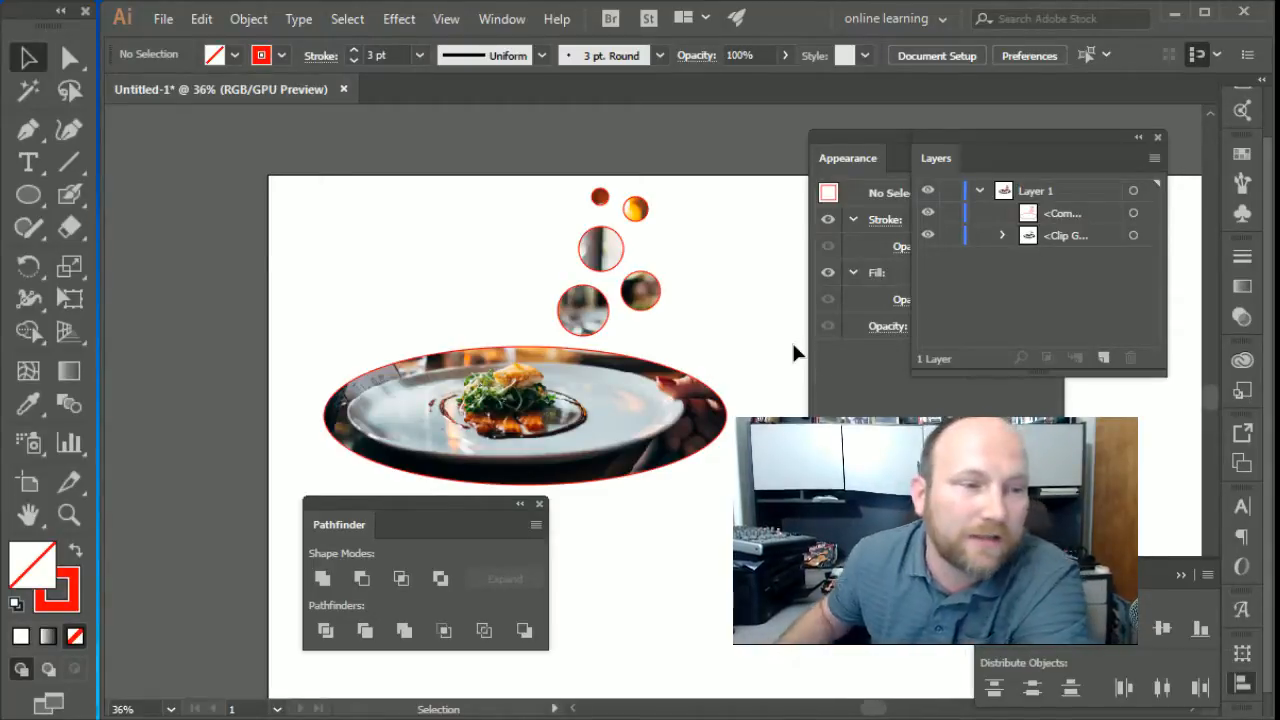
# - Nudge the red outline slightly right, then deselect to view the traced plate and bubbles
pyautogui.click(524, 414)
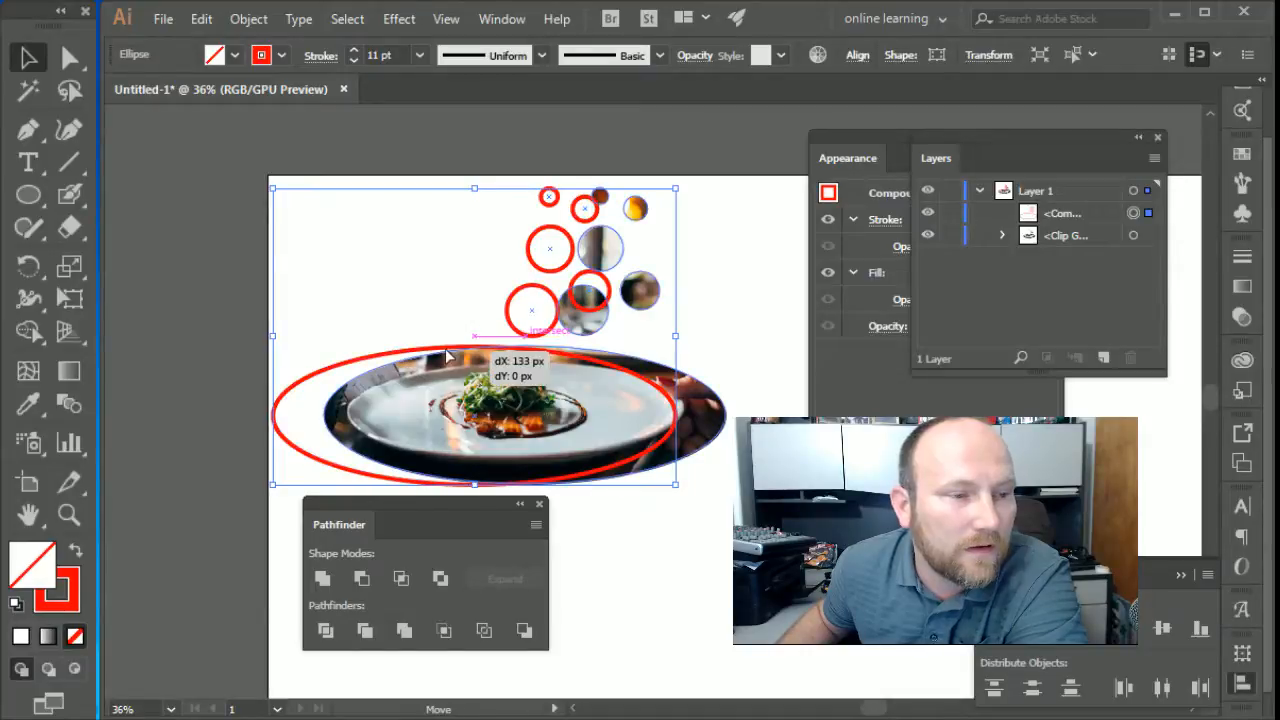
pyautogui.moveTo(450, 358); pyautogui.dragTo(458, 358)
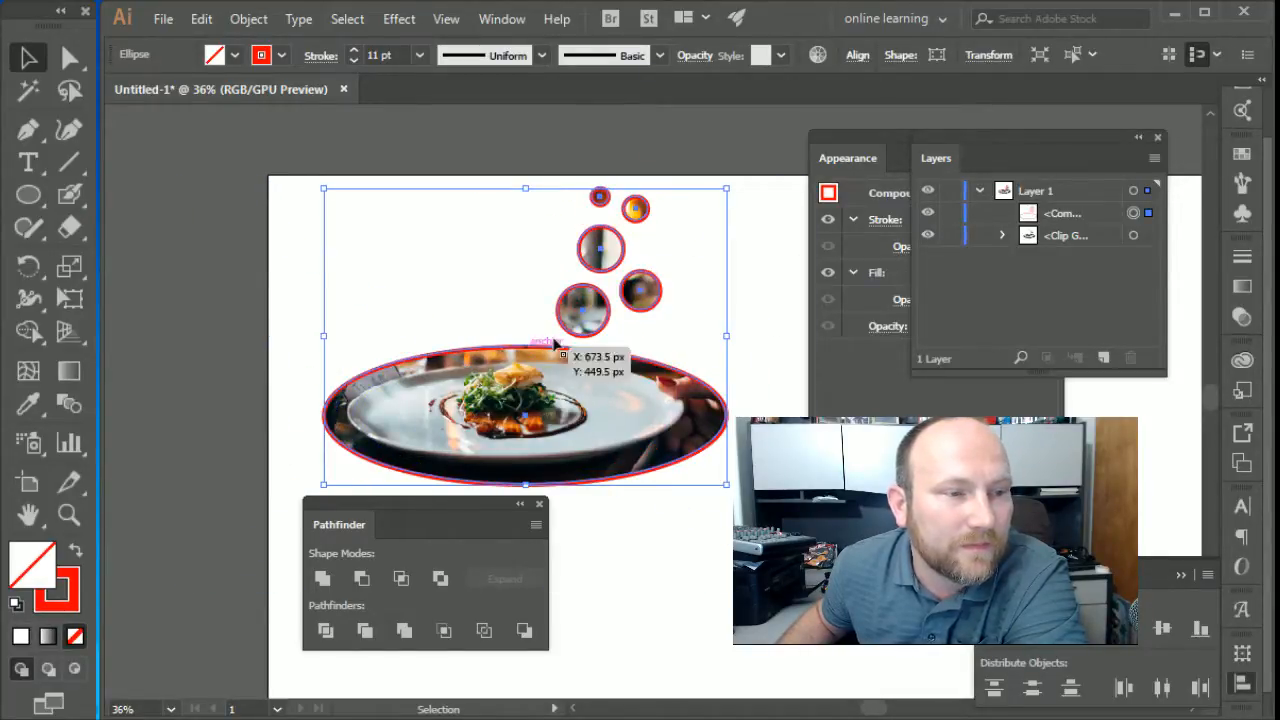
pyautogui.click(900, 550)
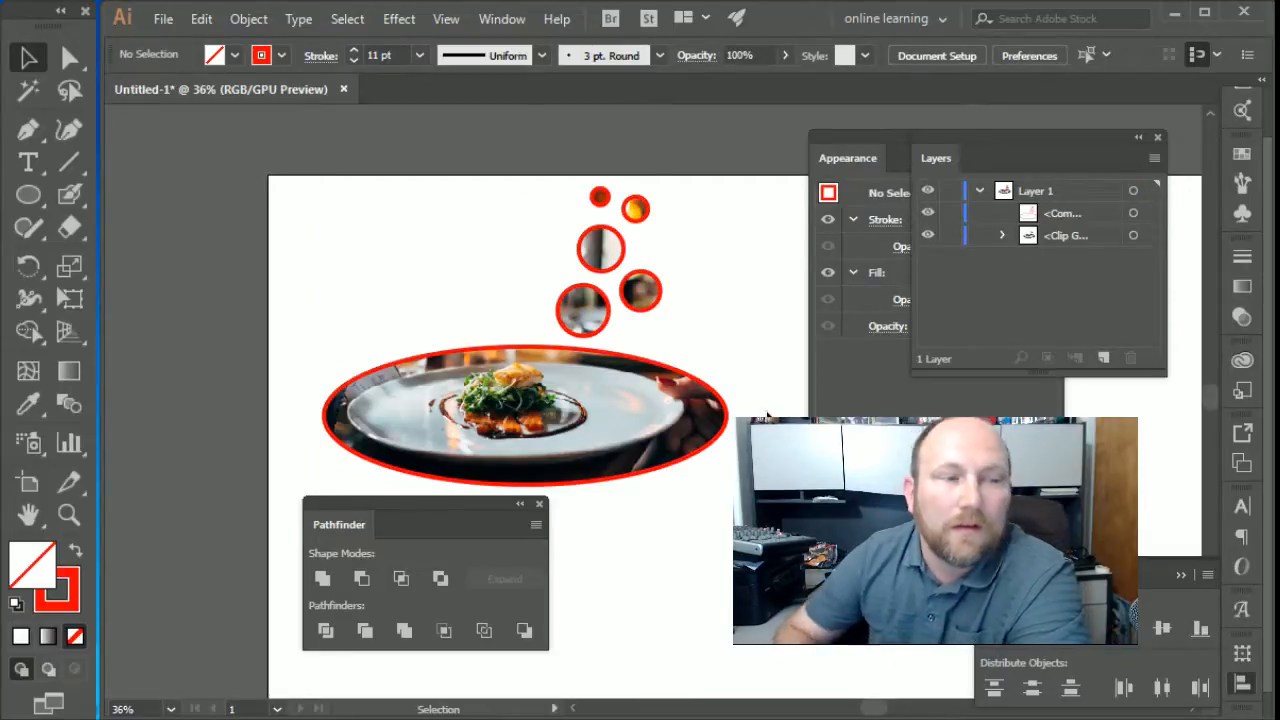